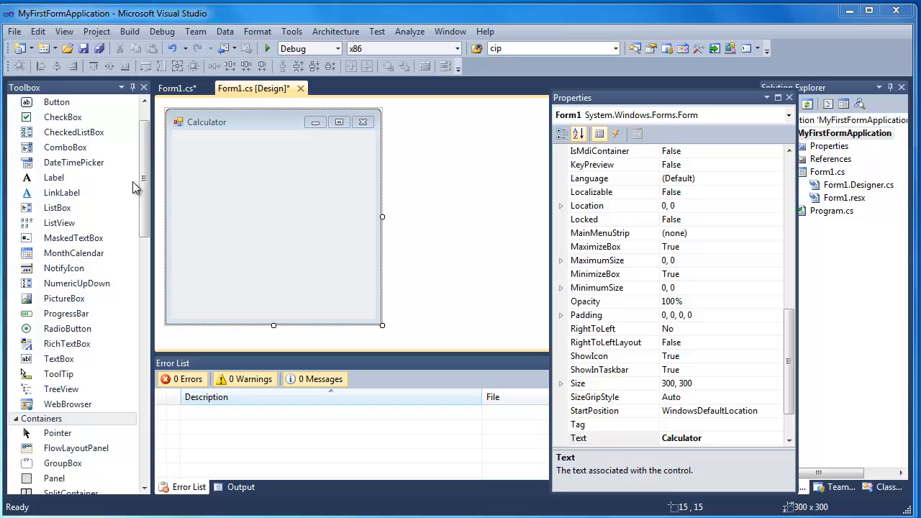
{"action": "mouse_move", "coordinate": [305, 210]}
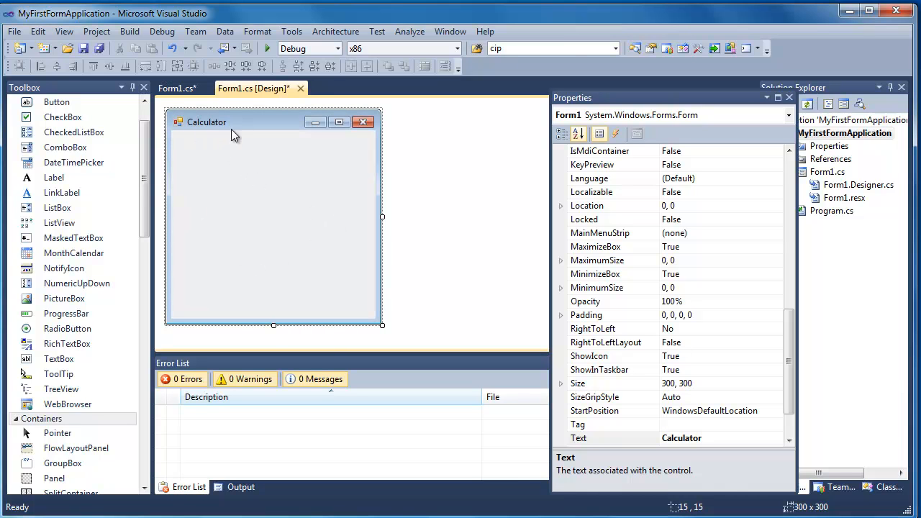
{"action": "mouse_move", "coordinate": [242, 137]}
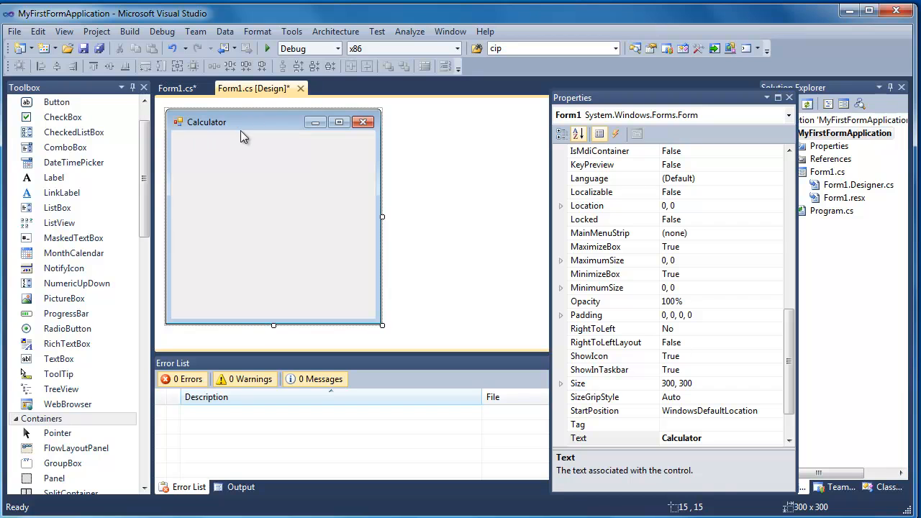
{"action": "mouse_move", "coordinate": [268, 138]}
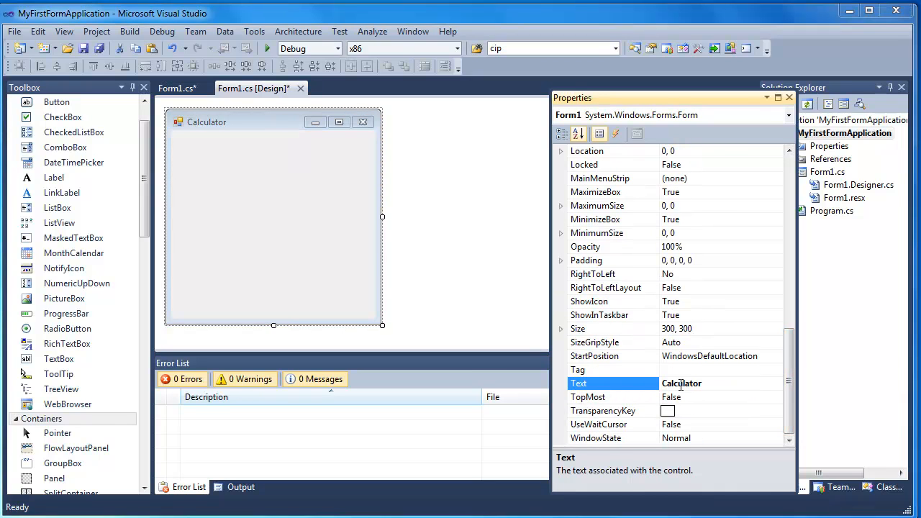
{"action": "mouse_move", "coordinate": [645, 382]}
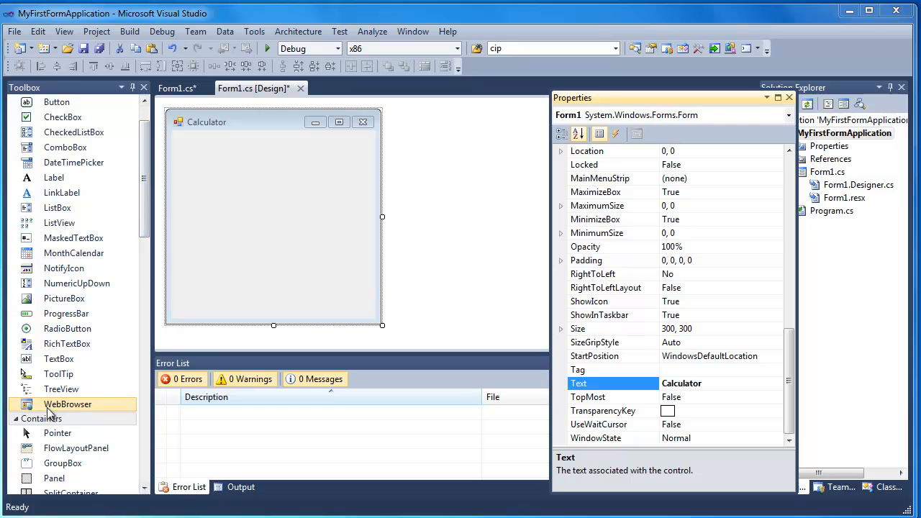
Place three TextBox controls and a Button on the Calculator form and shrink the button.
{"action": "left_click", "coordinate": [58, 358]}
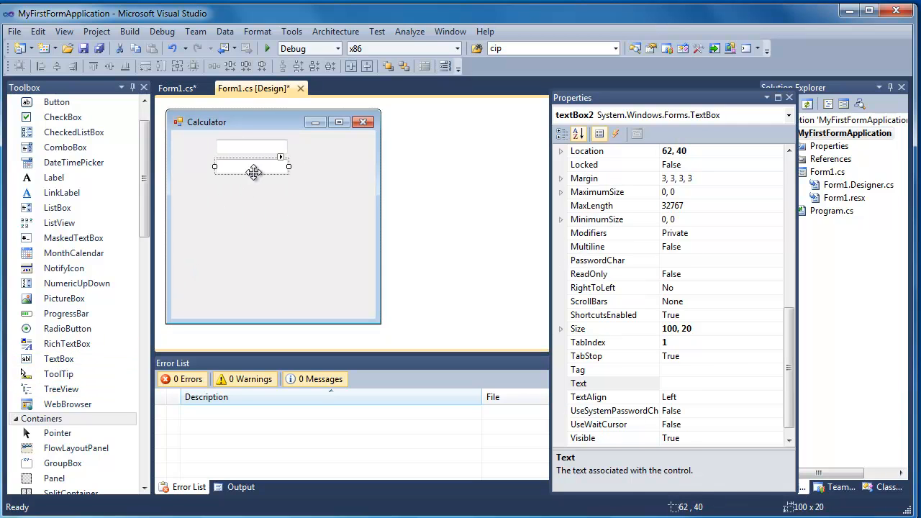
{"action": "mouse_move", "coordinate": [57, 208]}
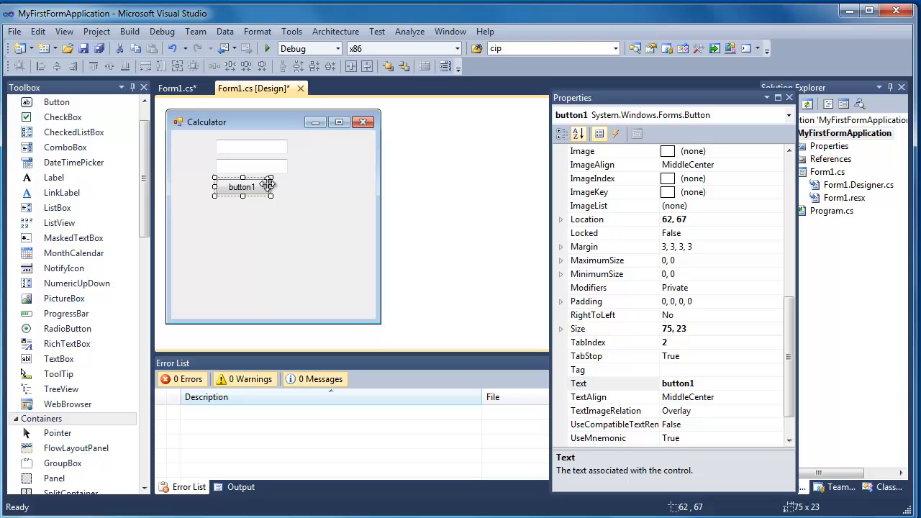
{"action": "mouse_move", "coordinate": [261, 201]}
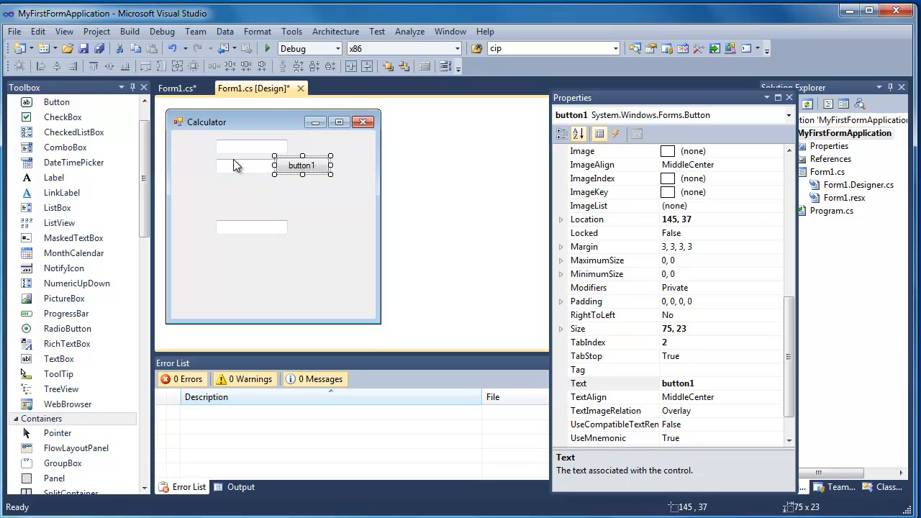
{"action": "left_click", "coordinate": [175, 88]}
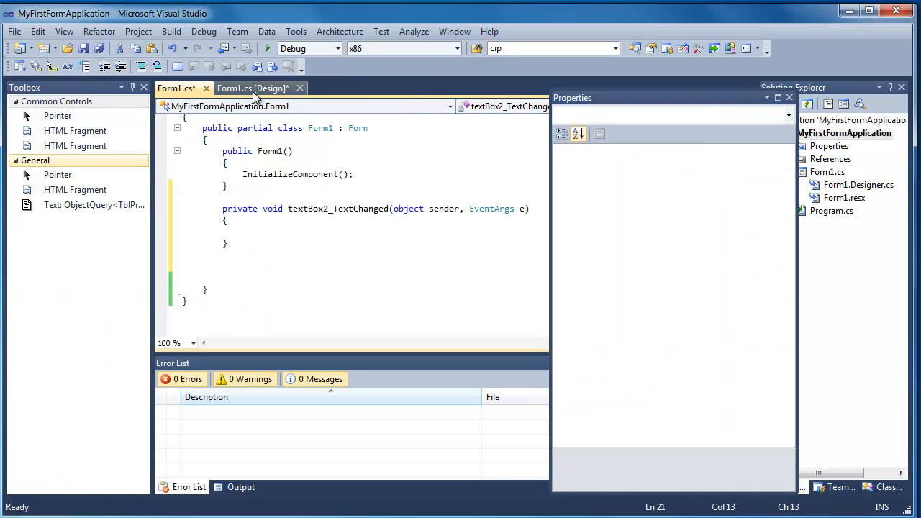
{"action": "left_click", "coordinate": [252, 88]}
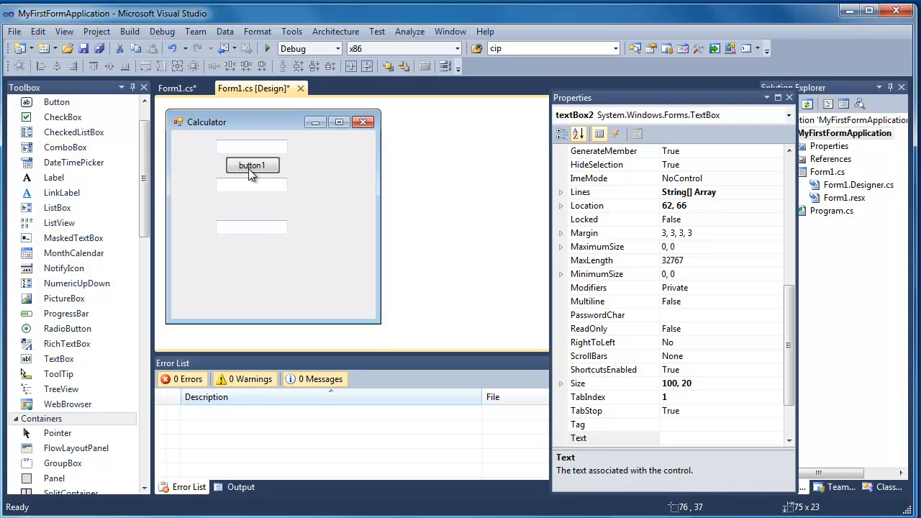
{"action": "left_click", "coordinate": [251, 166]}
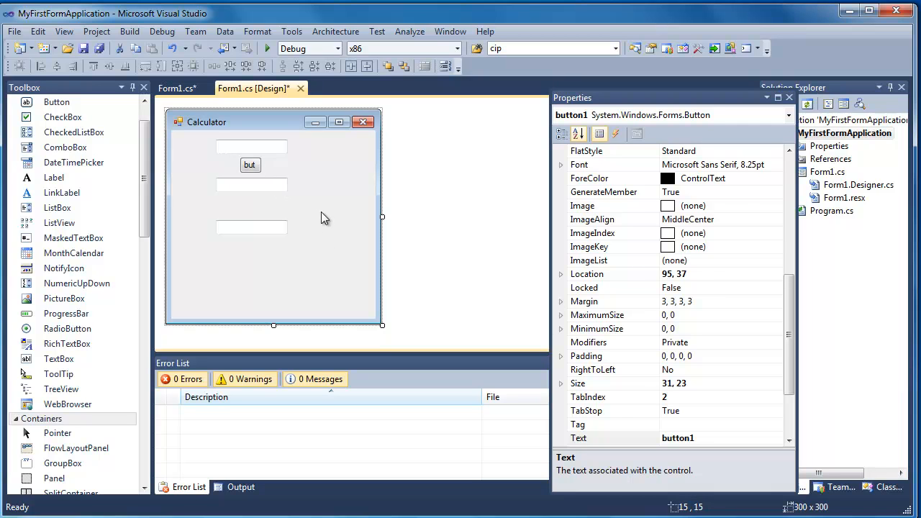
Name the text boxes txtInput1 and txtInput2, and the button btnAdd with caption '+'.
{"action": "left_click", "coordinate": [250, 218]}
{"action": "type", "text": "txtInput"}
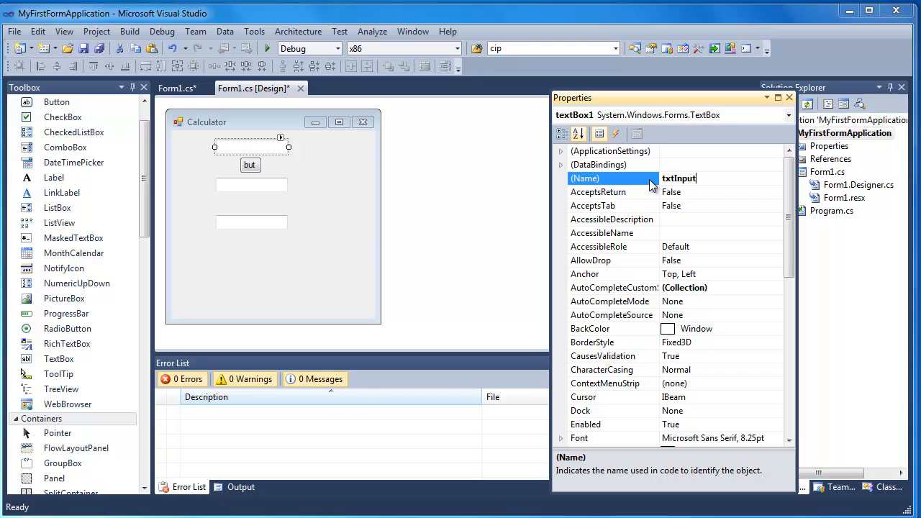
{"action": "type", "text": "1"}
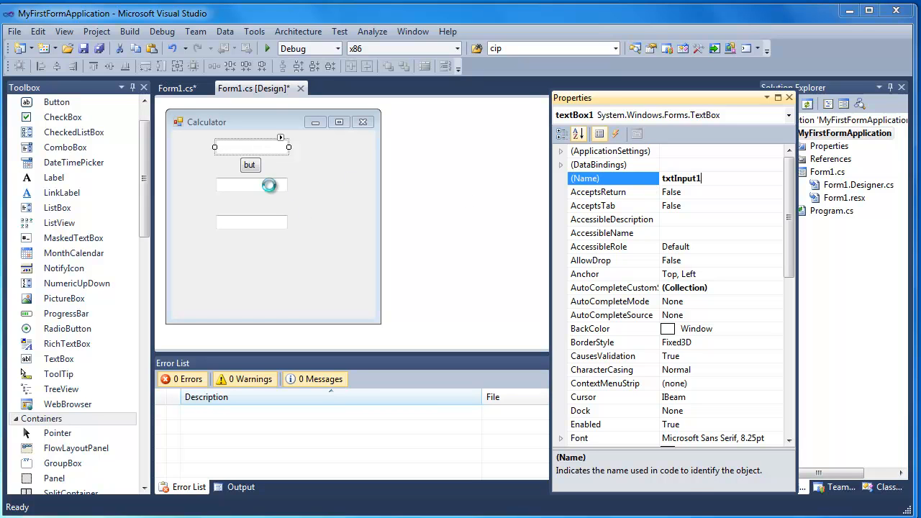
{"action": "left_click", "coordinate": [250, 184]}
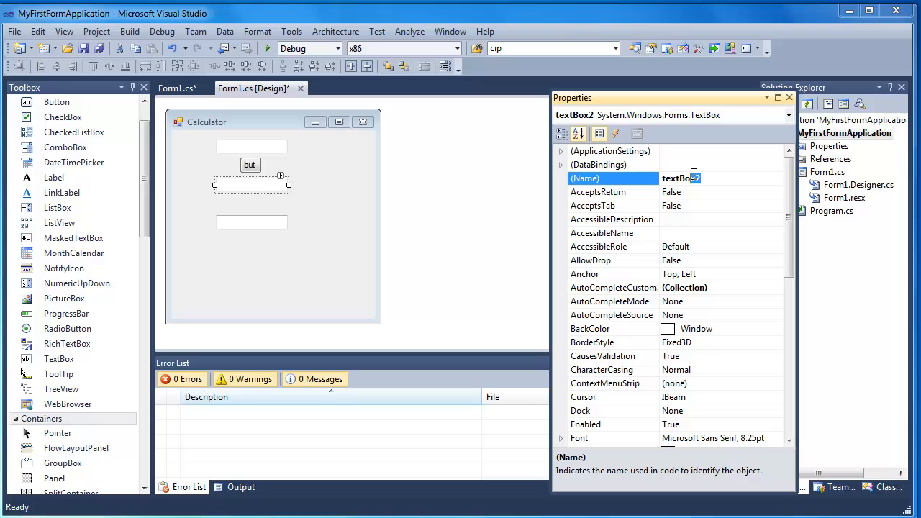
{"action": "type", "text": "txtIn"}
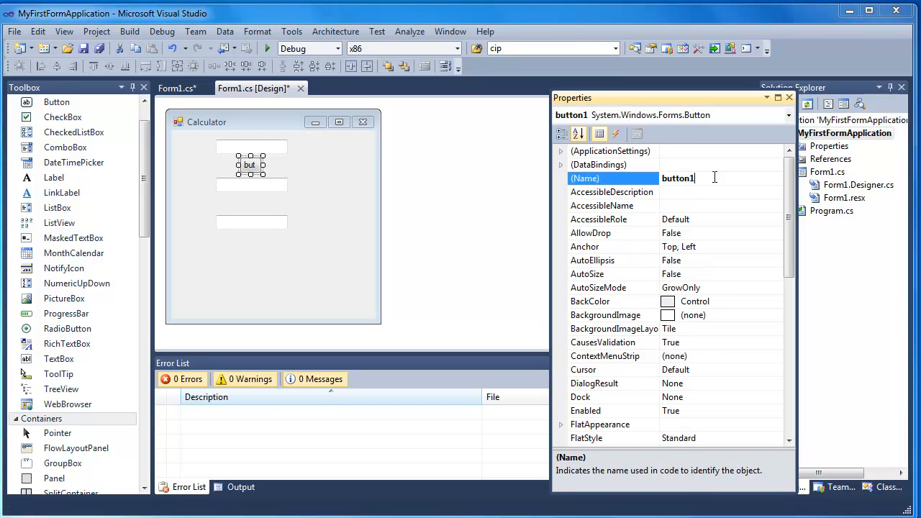
{"action": "type", "text": "btnAdd"}
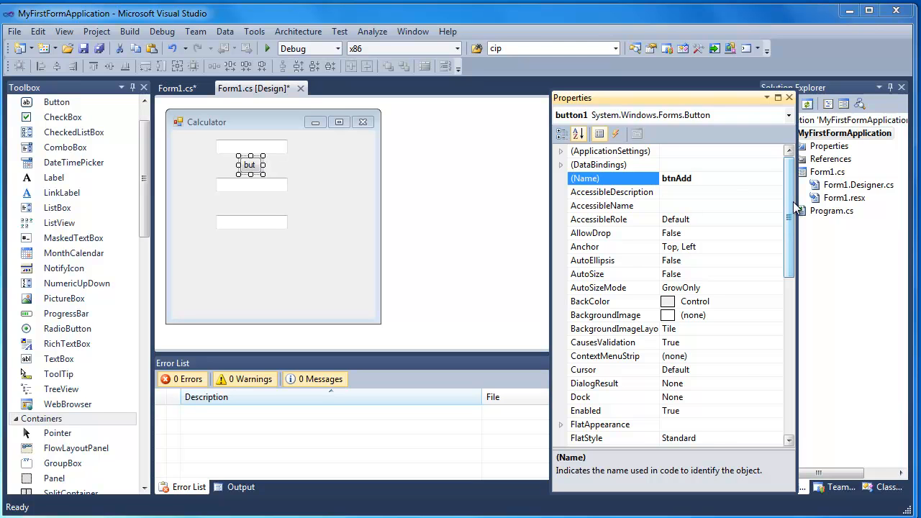
{"action": "scroll", "scroll_direction": "down", "scroll_amount": 3}
{"action": "type", "text": "+"}
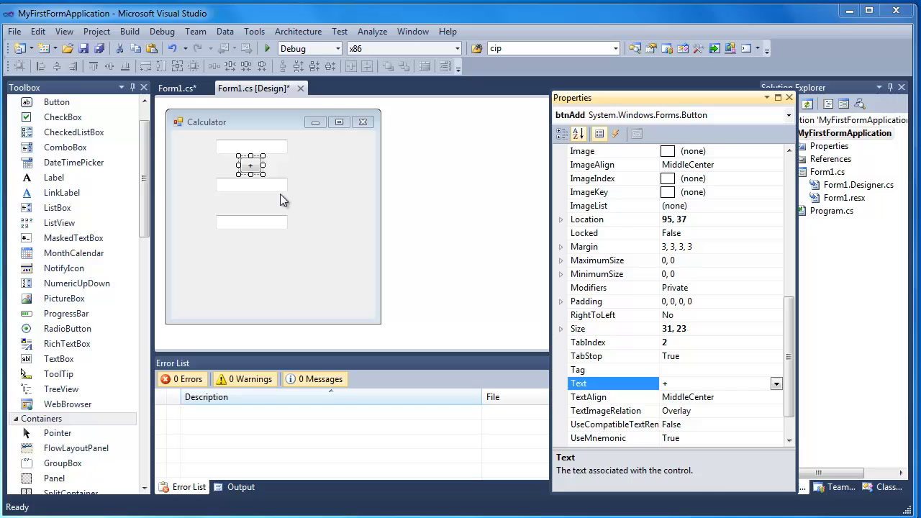
Add a Label captioned '=' between the second text box and the result box.
{"action": "left_click", "coordinate": [251, 222]}
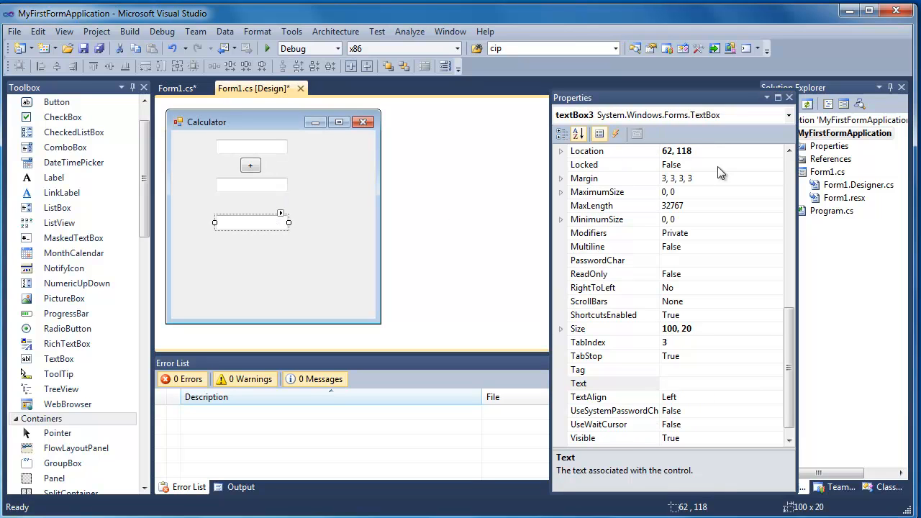
{"action": "left_click", "coordinate": [578, 134]}
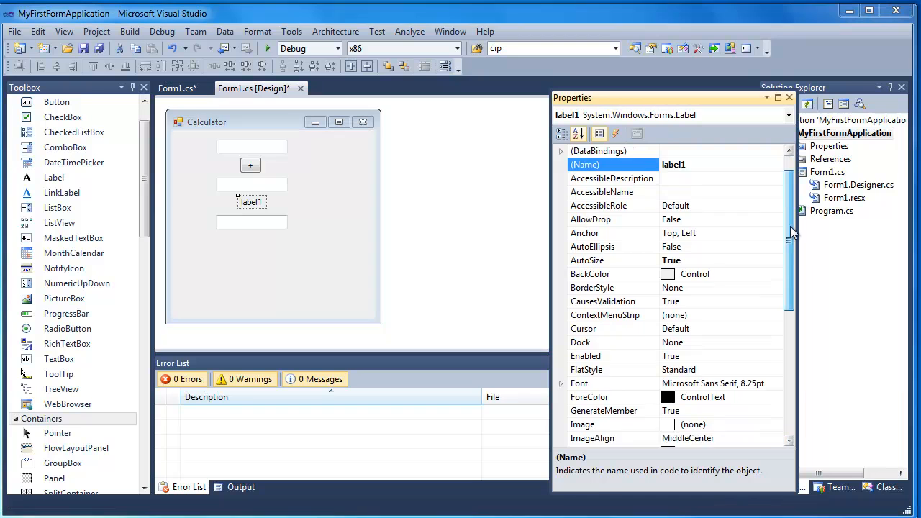
{"action": "scroll", "scroll_direction": "down", "scroll_amount": 3}
{"action": "type", "text": "="}
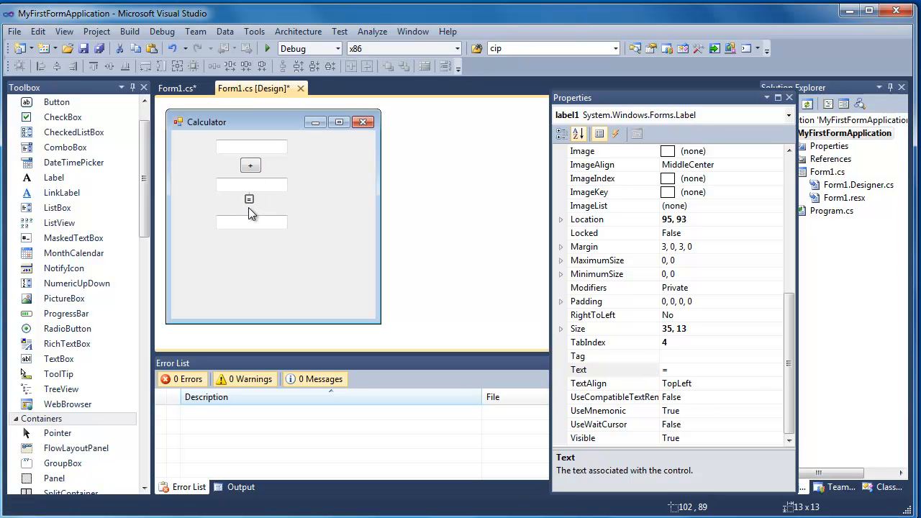
{"action": "left_click", "coordinate": [256, 298]}
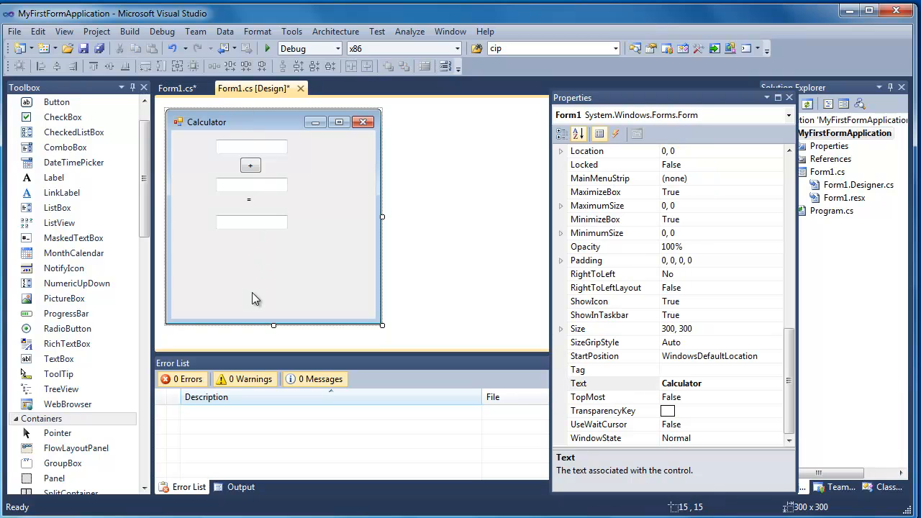
{"action": "mouse_move", "coordinate": [256, 233]}
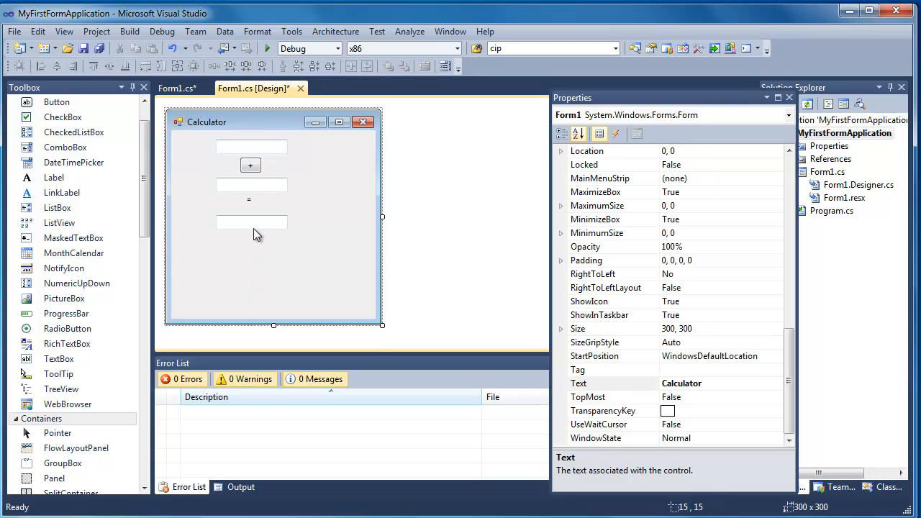
{"action": "left_click", "coordinate": [248, 199]}
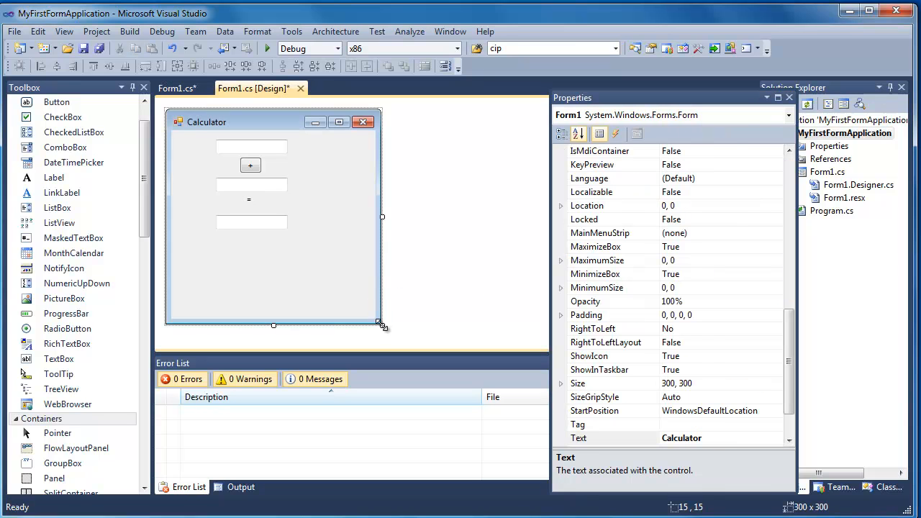
Shrink the form to fit, then attach a Click handler named Add to btnAdd.
{"action": "left_click_drag", "start_coordinate": [383, 326], "coordinate": [319, 260]}
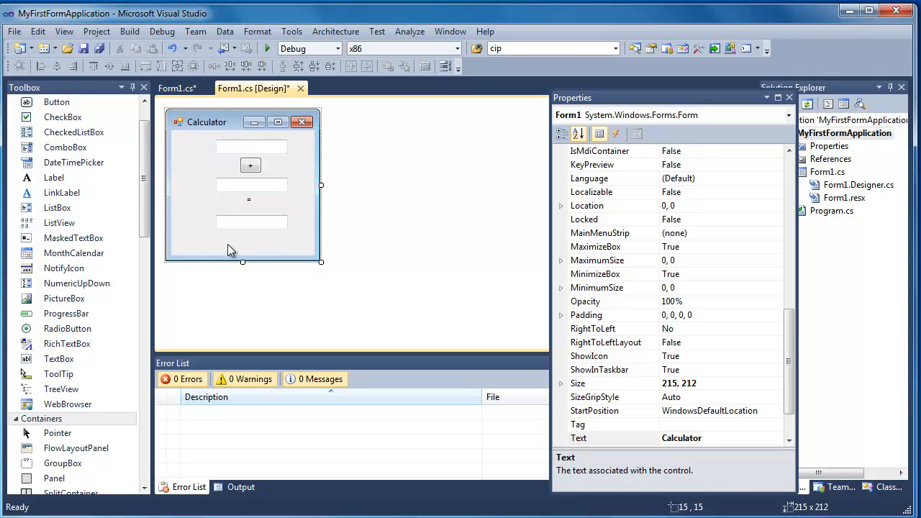
{"action": "mouse_move", "coordinate": [343, 236]}
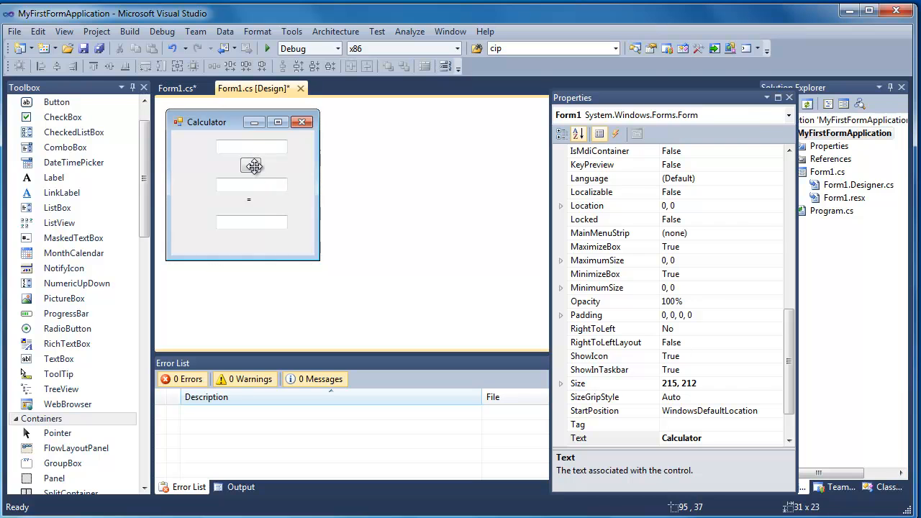
{"action": "left_click", "coordinate": [251, 165]}
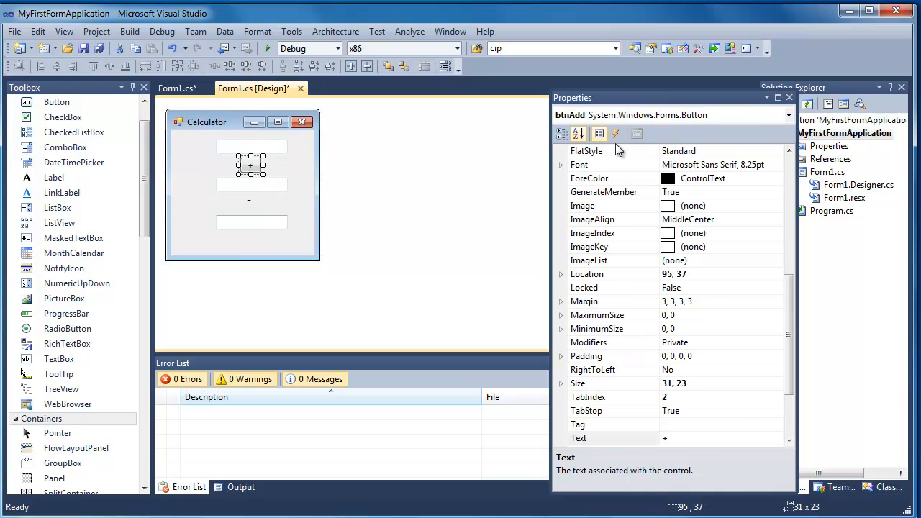
{"action": "left_click", "coordinate": [599, 134]}
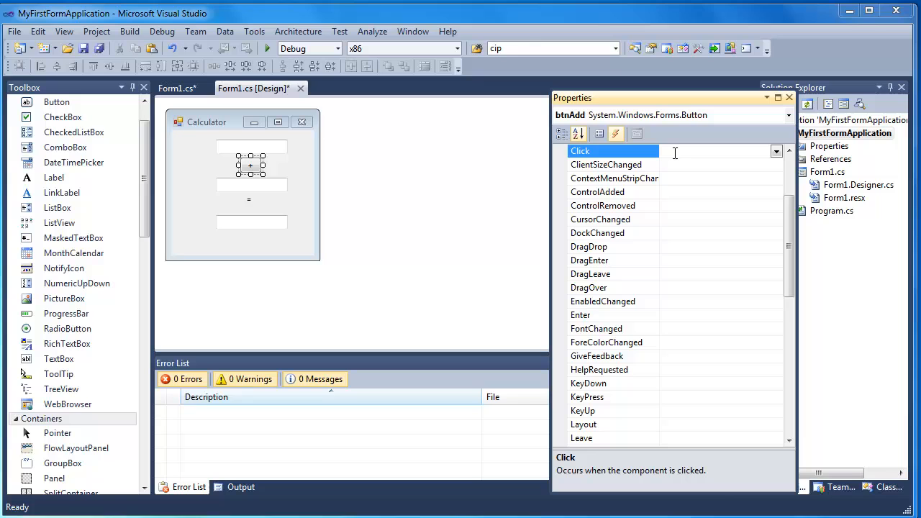
{"action": "type", "text": "Ad"}
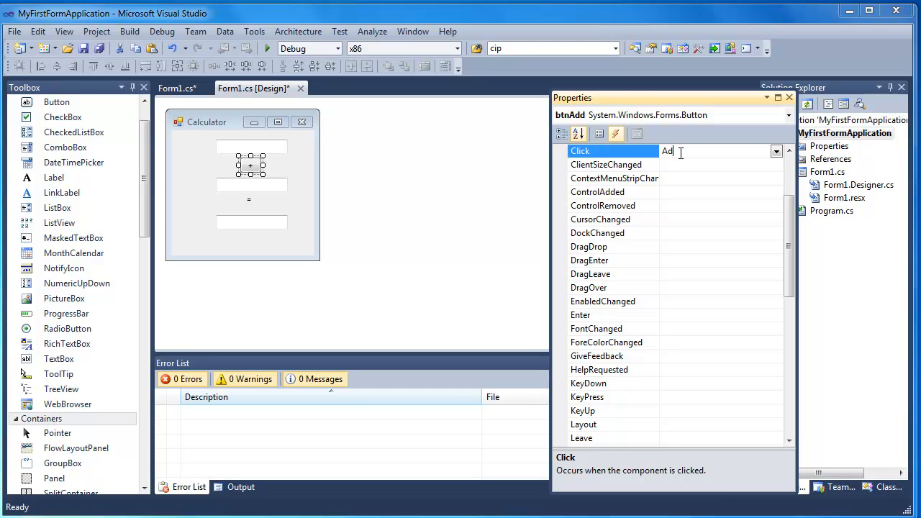
{"action": "type", "text": "d"}
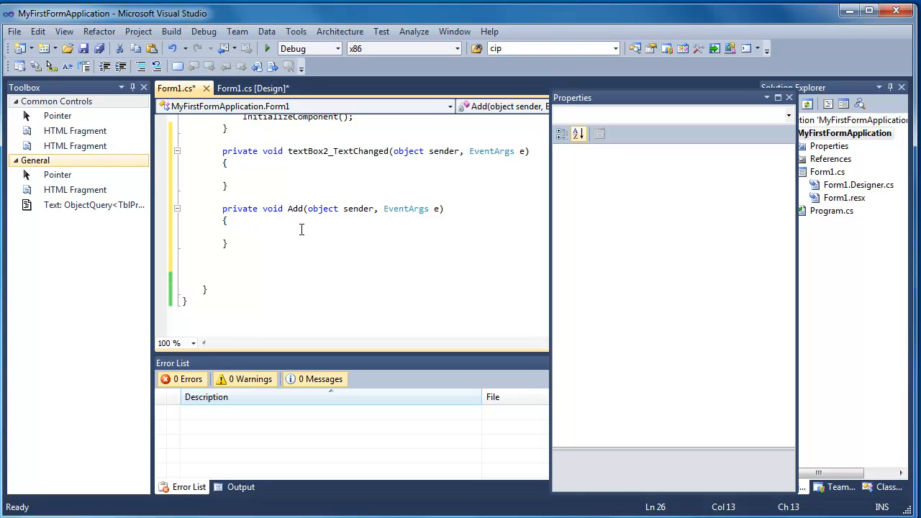
Write txtInput1.Text = "Hello"; inside the Add method.
{"action": "type", "text": "txtInput1"}
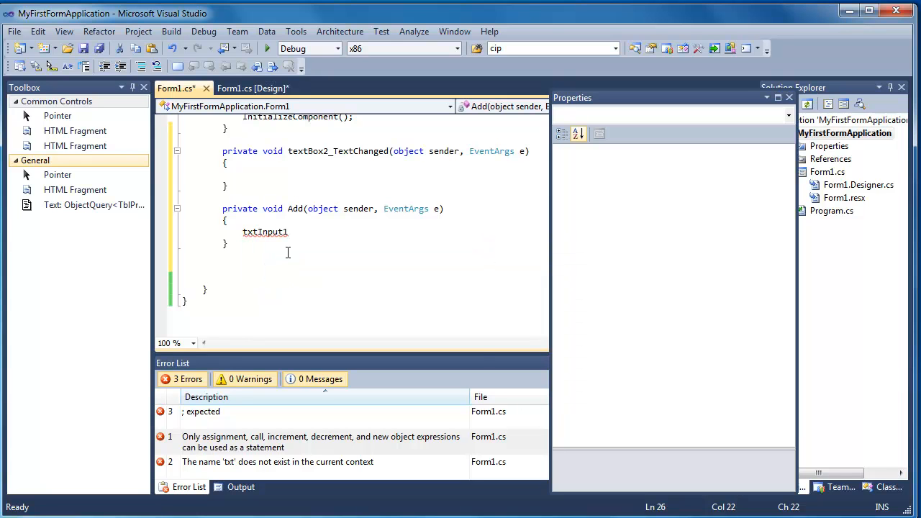
{"action": "type", "text": ".Text"}
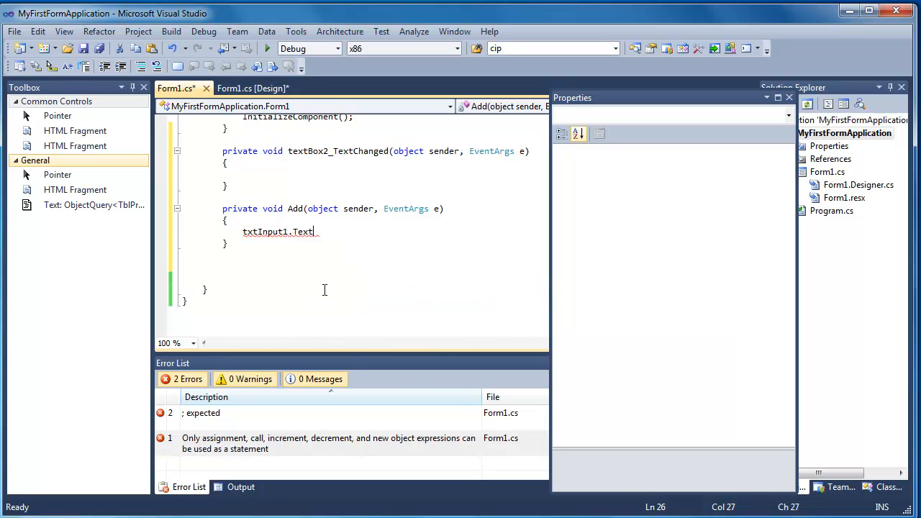
{"action": "type", "text": "="}
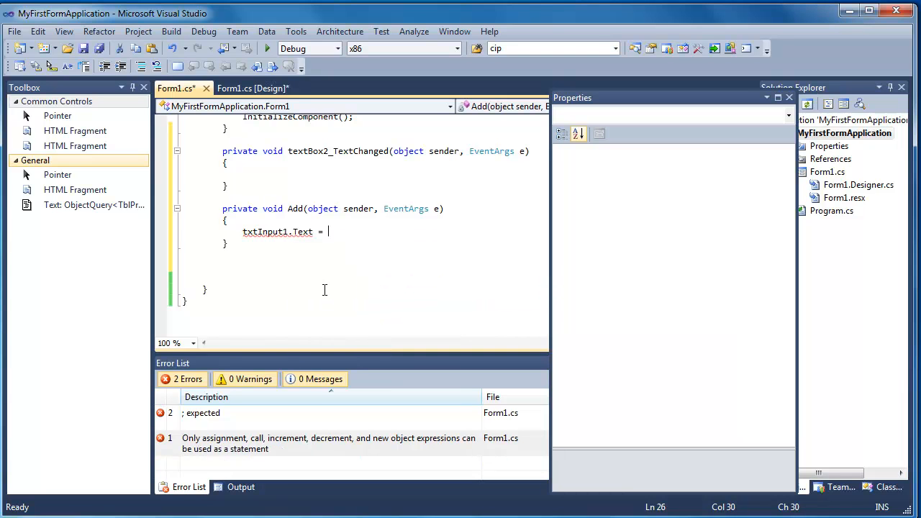
{"action": "type", "text": "\"Hello"}
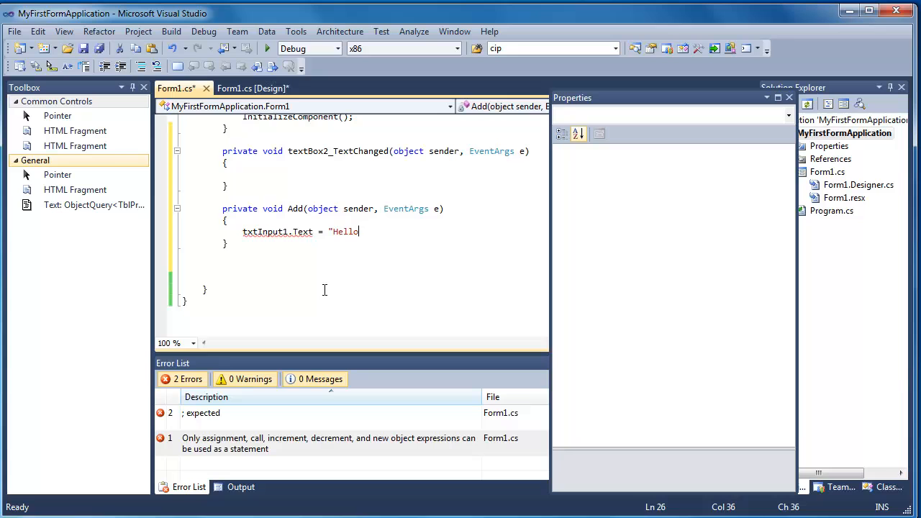
{"action": "type", "text": "\";"}
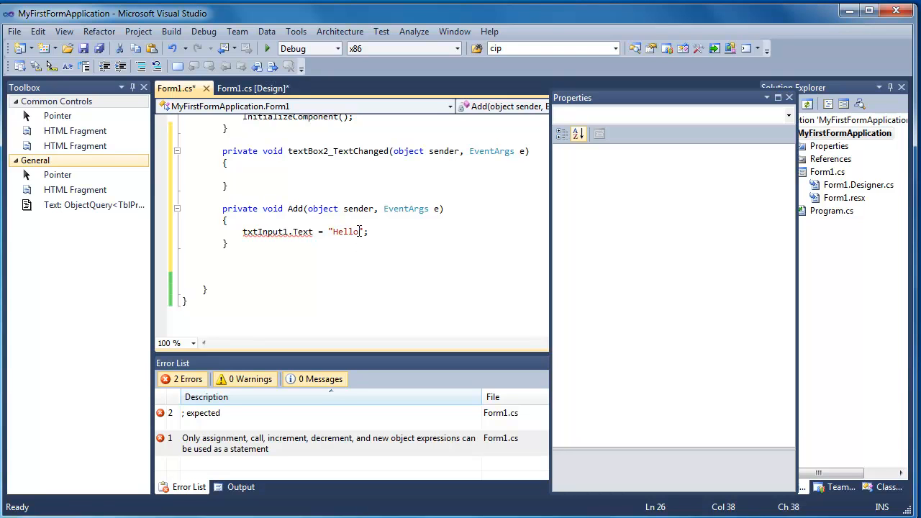
{"action": "type", "text": ";"}
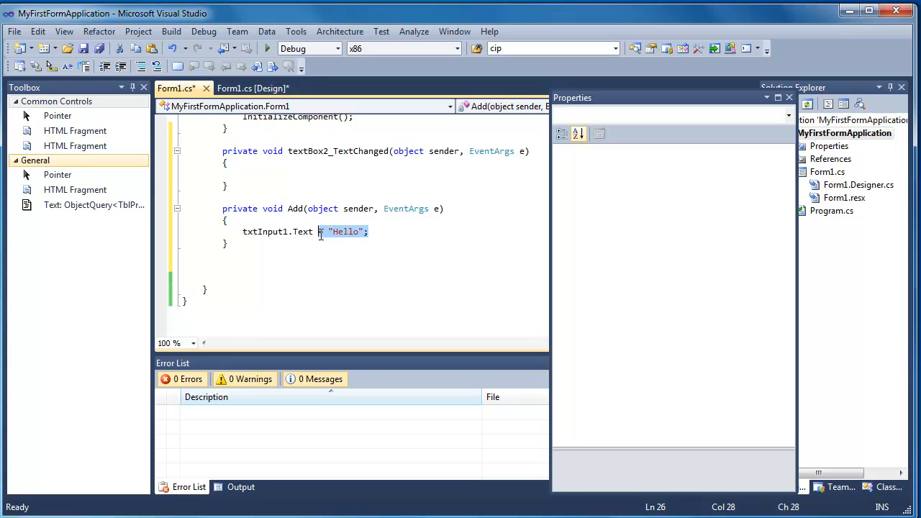
Replace the Hello line with int input1 = txtInput1.Text; and int input2 = txtInput2.Text;.
{"action": "key", "text": "Delete"}
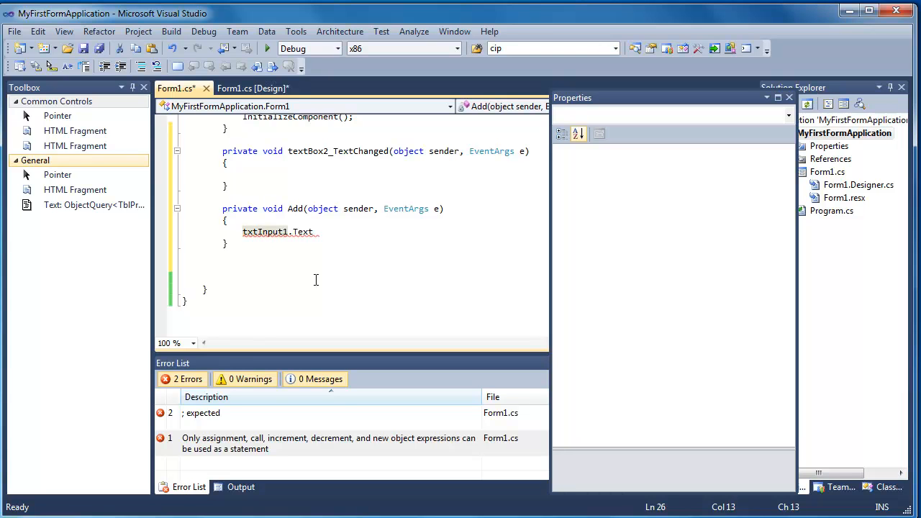
{"action": "type", "text": "int"}
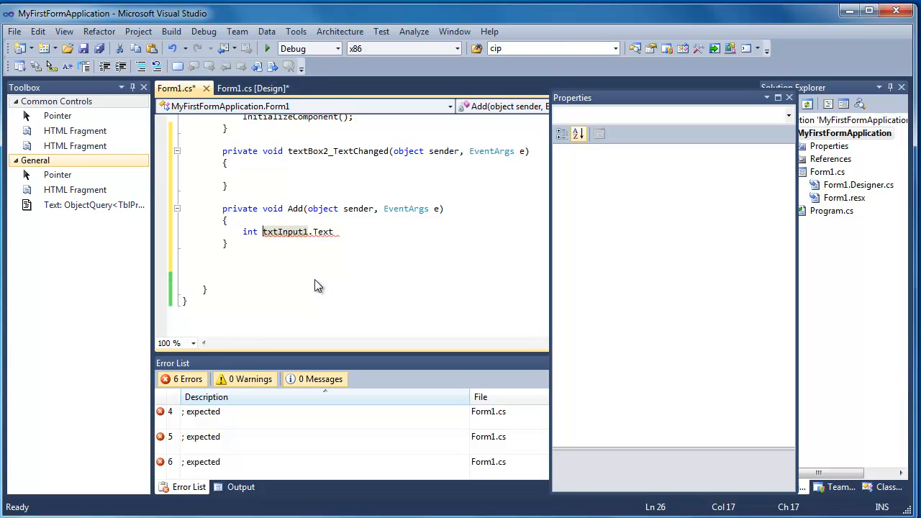
{"action": "type", "text": "inout1 ="}
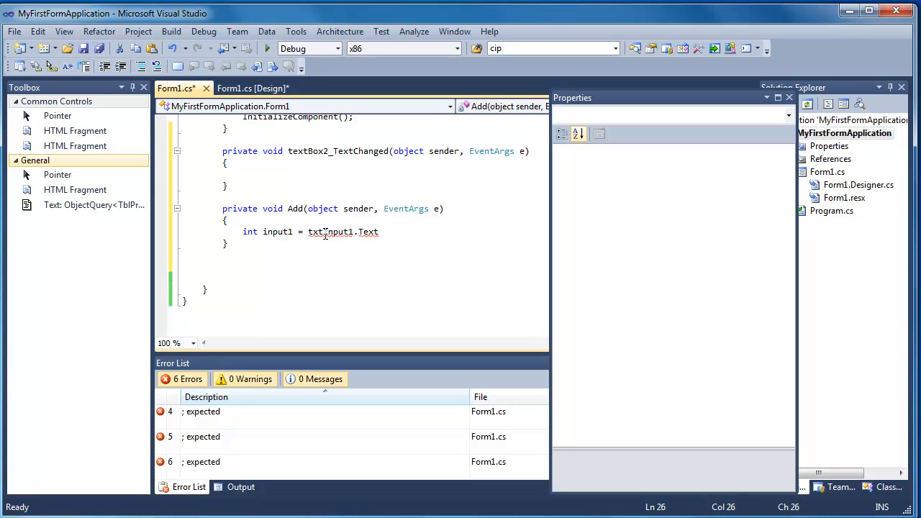
{"action": "type", "text": "3"}
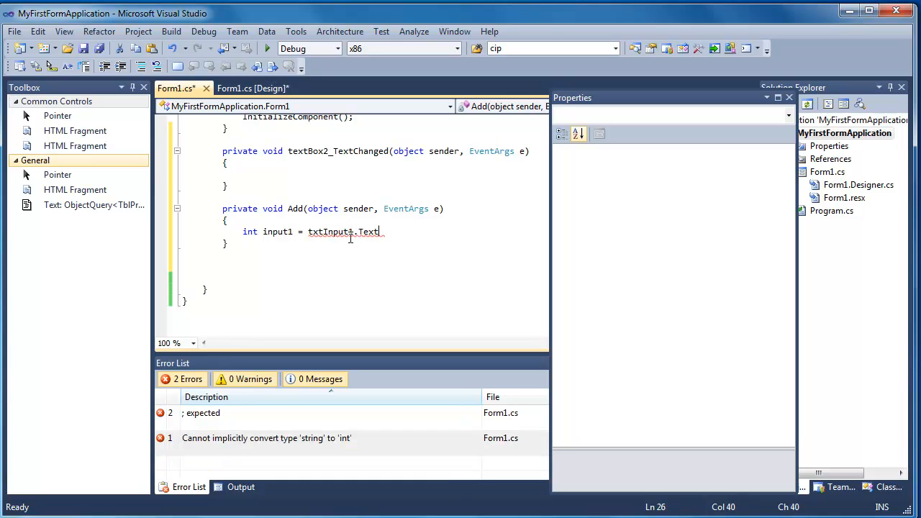
{"action": "mouse_move", "coordinate": [367, 231]}
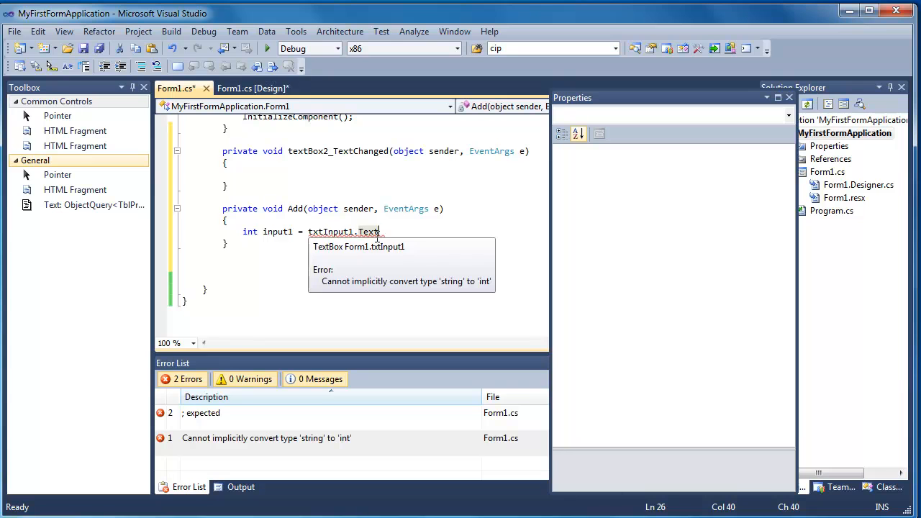
{"action": "type", "text": ";"}
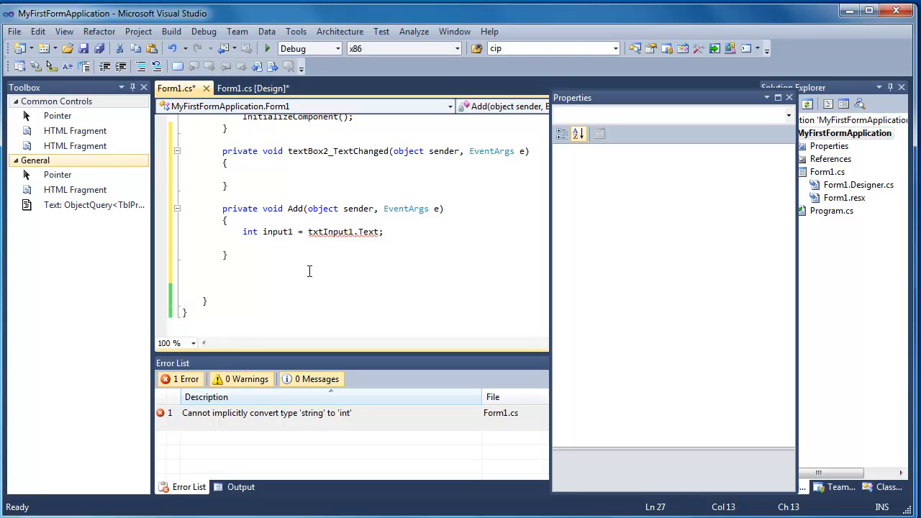
{"action": "type", "text": "int i"}
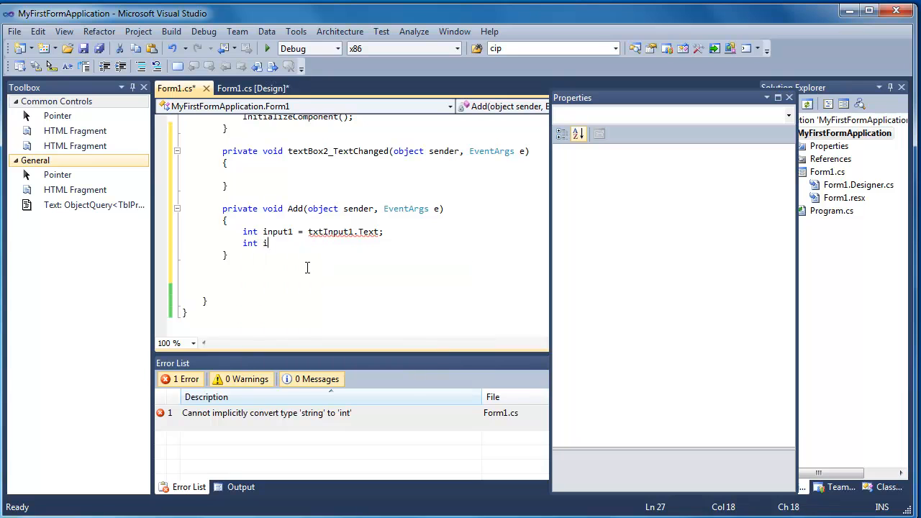
{"action": "type", "text": "no"}
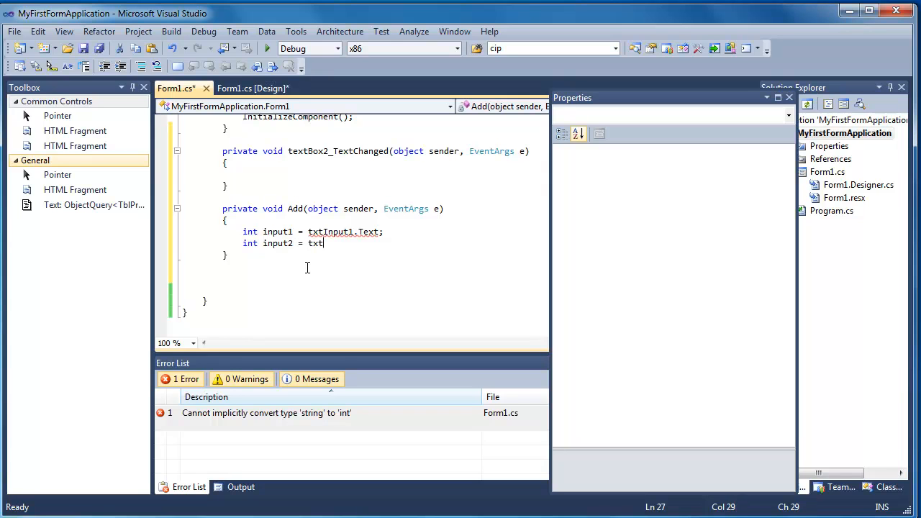
{"action": "type", "text": "Input2"}
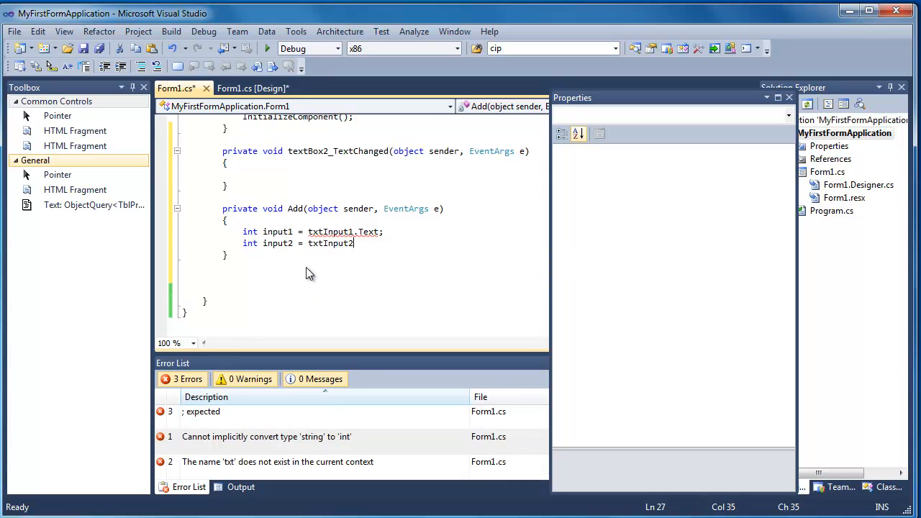
{"action": "type", "text": ".Text;"}
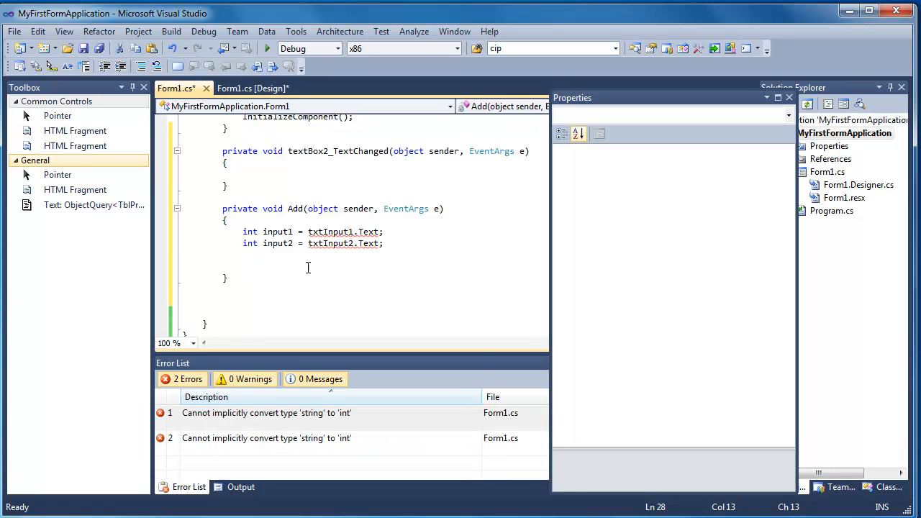
Add int result = input1 + input2; and start a new line below it.
{"action": "type", "text": "int"}
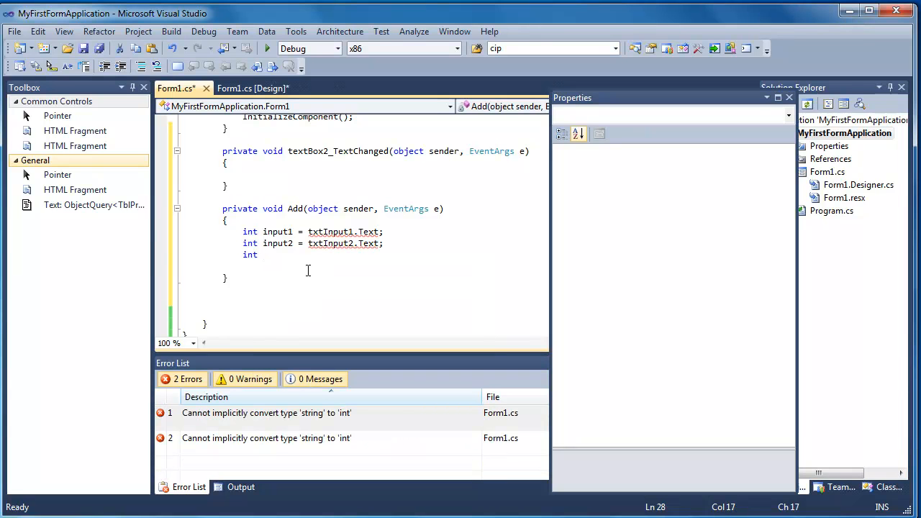
{"action": "type", "text": "result"}
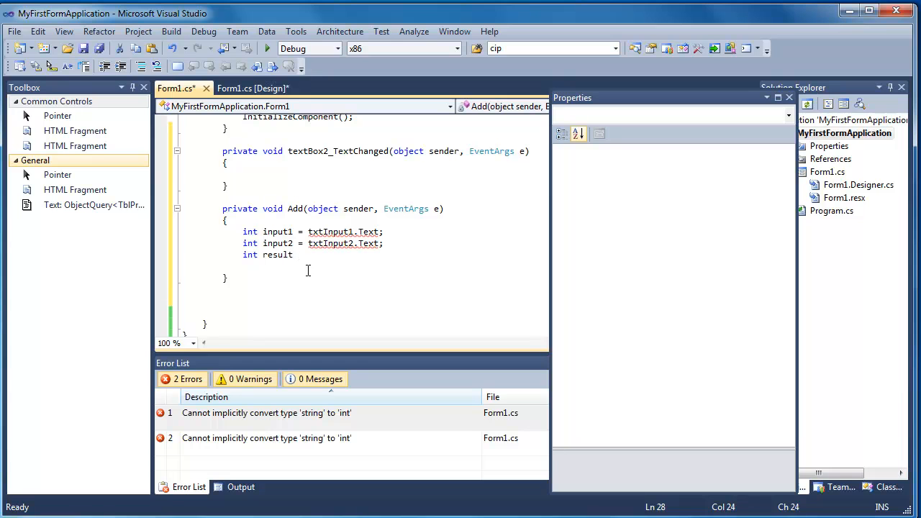
{"action": "type", "text": "i"}
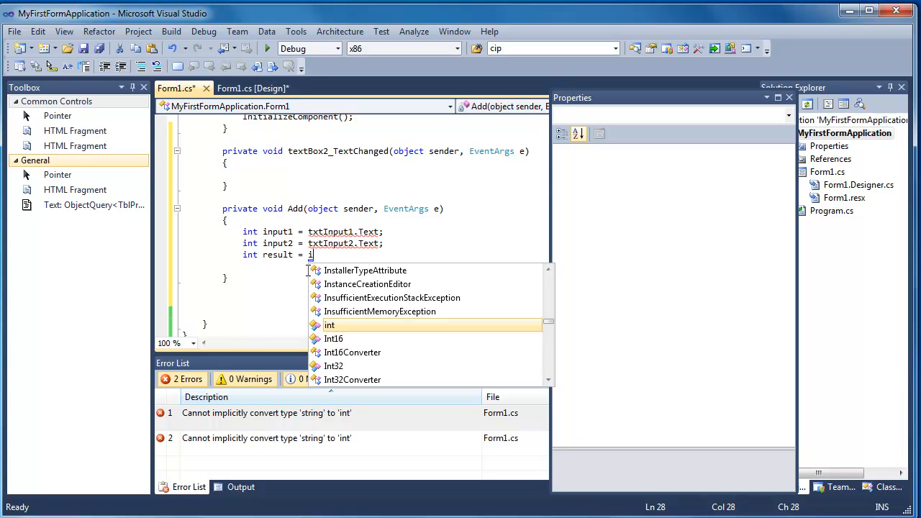
{"action": "type", "text": "n"}
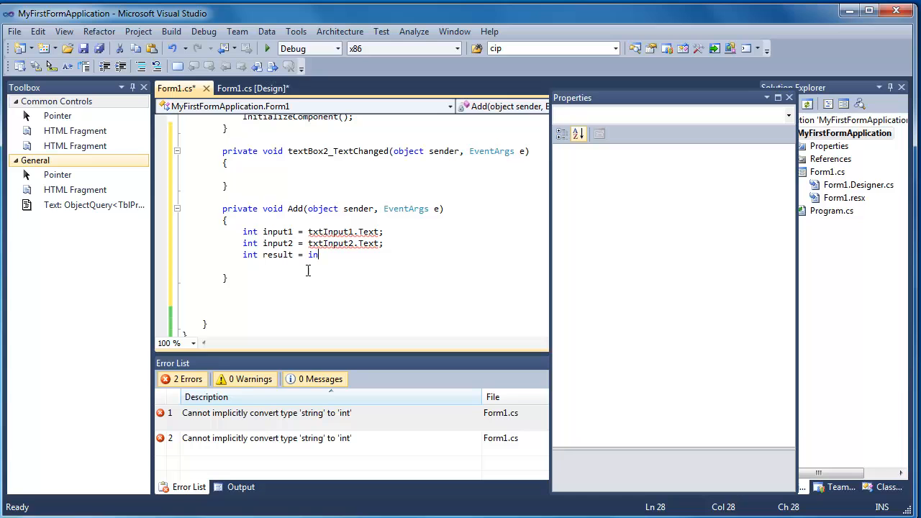
{"action": "type", "text": "put1 +"}
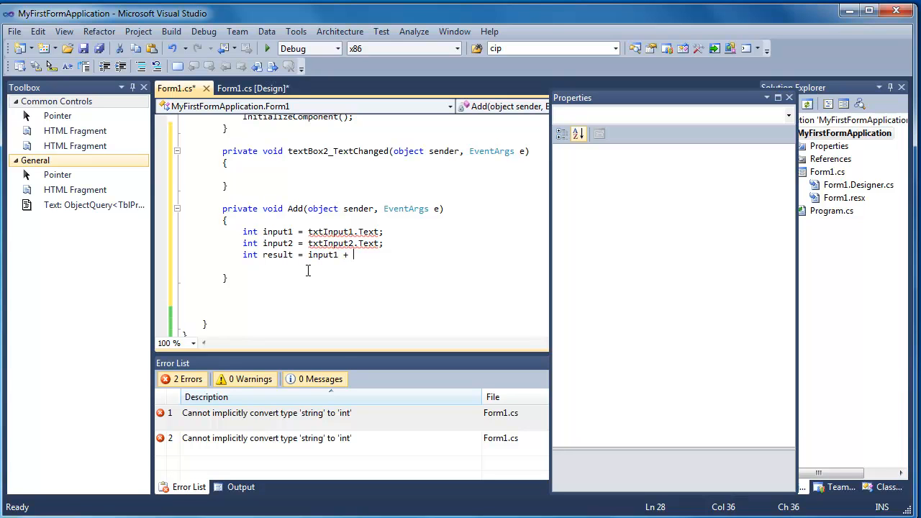
{"action": "type", "text": "input1 2"}
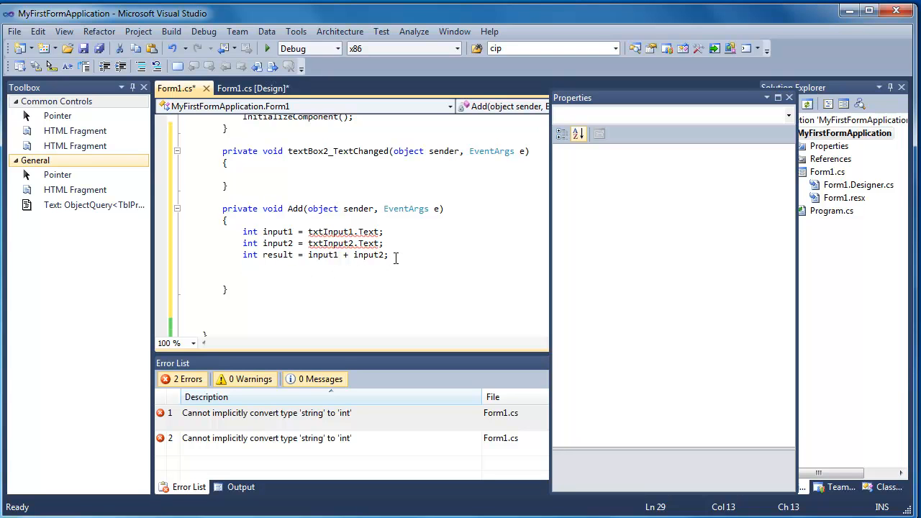
{"action": "key", "text": "enter"}
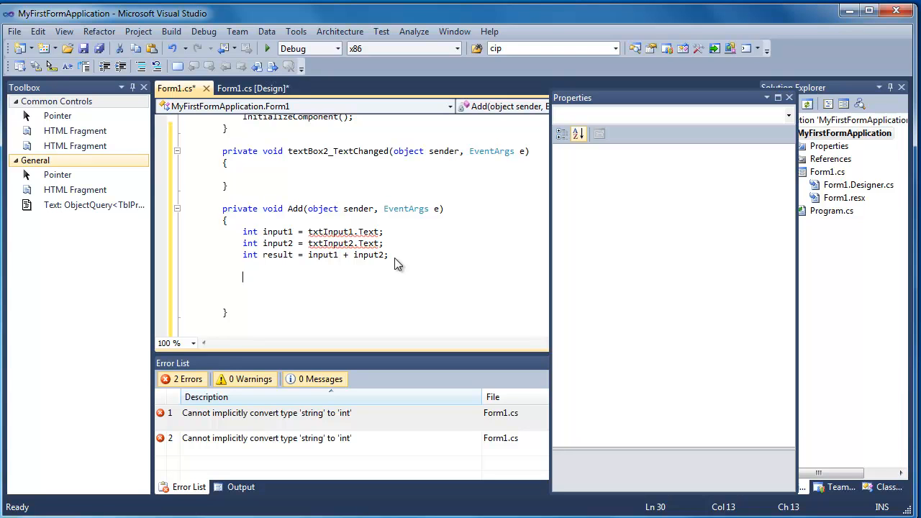
Write txtResult.Text = result; using IntelliSense completions.
{"action": "type", "text": "txt"}
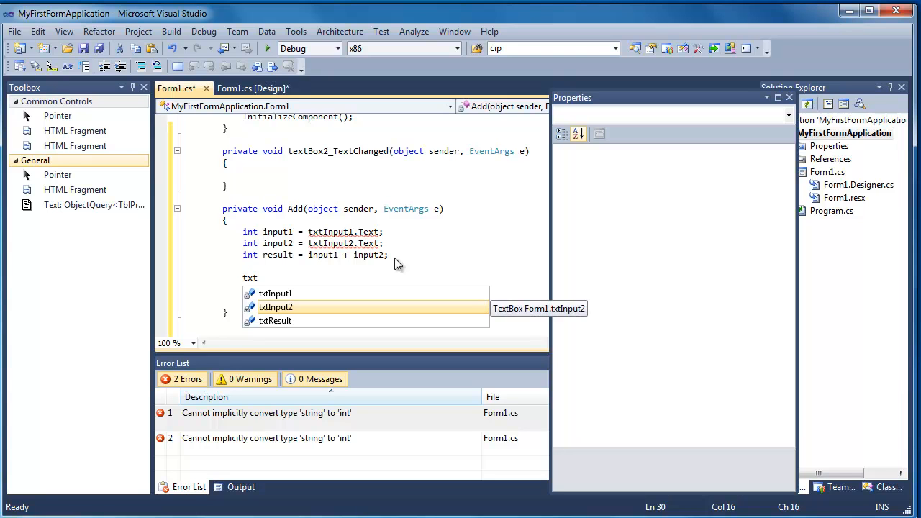
{"action": "type", "text": "Result."}
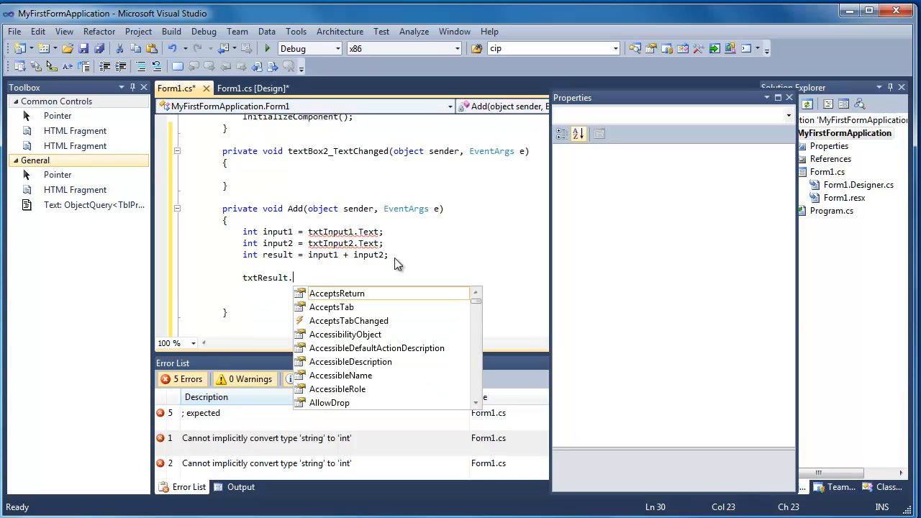
{"action": "type", "text": "Text"}
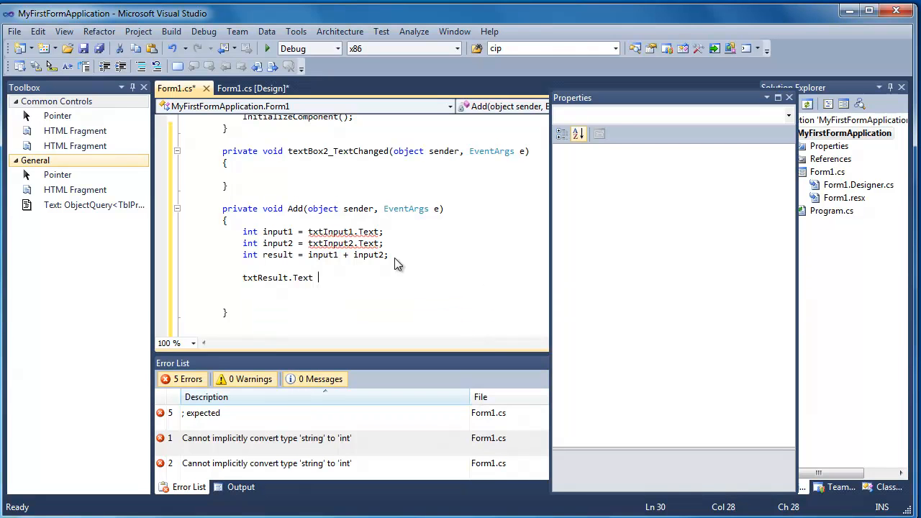
{"action": "type", "text": "= result;"}
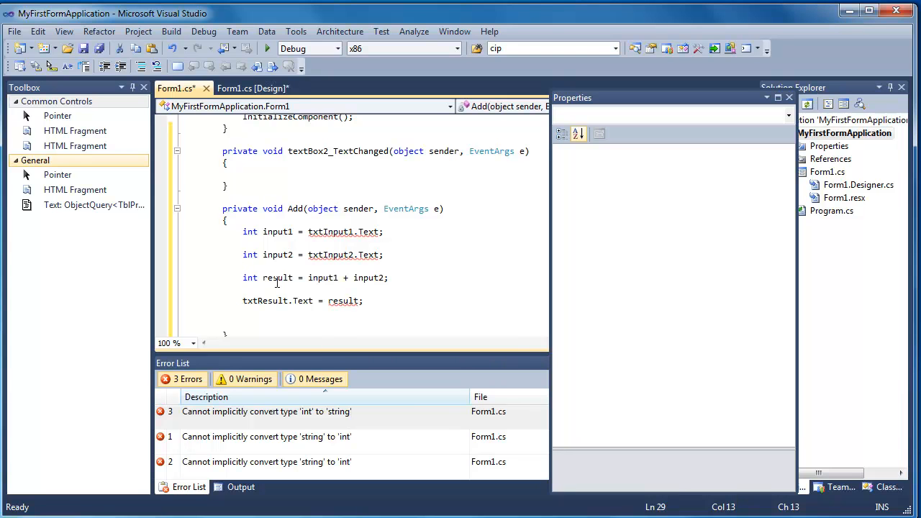
{"action": "mouse_move", "coordinate": [288, 301]}
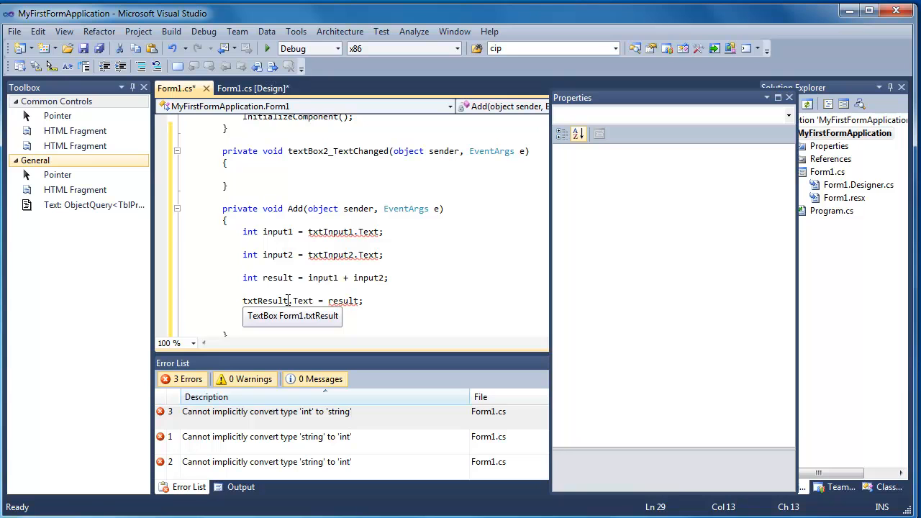
{"action": "mouse_move", "coordinate": [299, 241]}
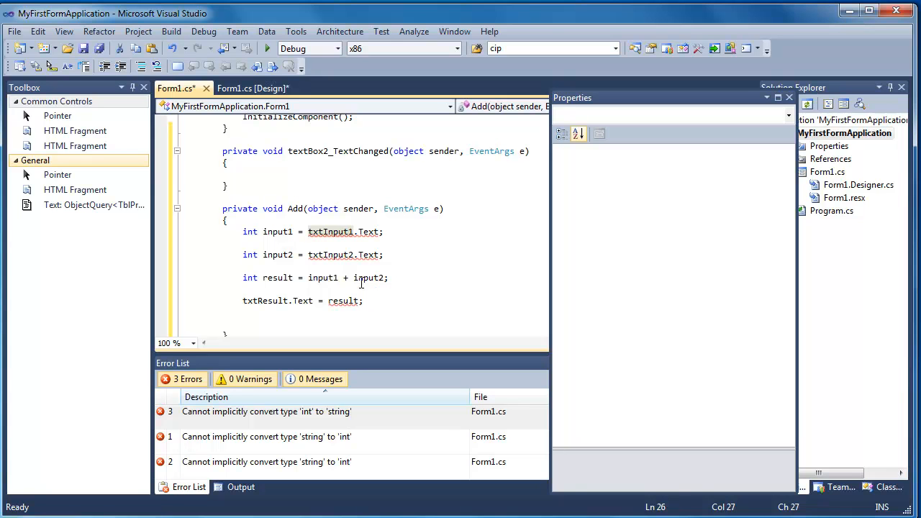
Wrap both inputs in int.Parse(), append .ToString() to result, and save with zero errors.
{"action": "type", "text": "int.Pr"}
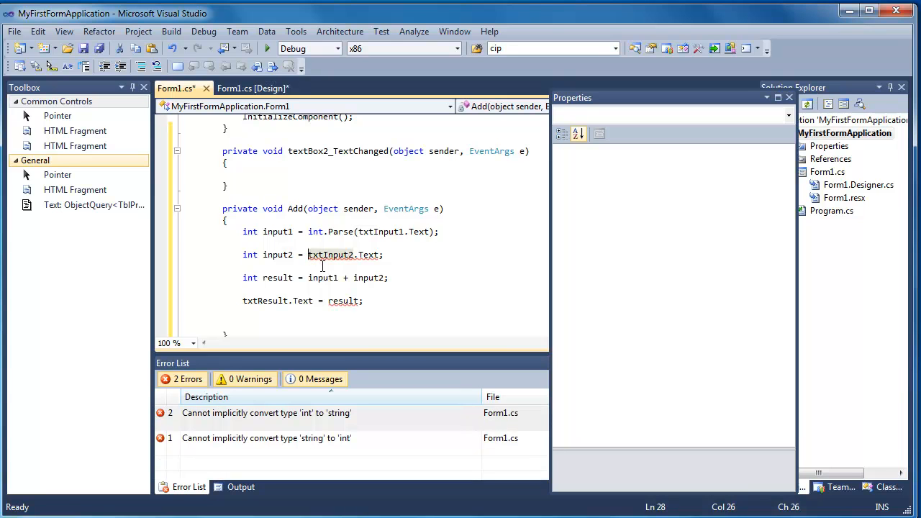
{"action": "type", "text": "int.Parse("}
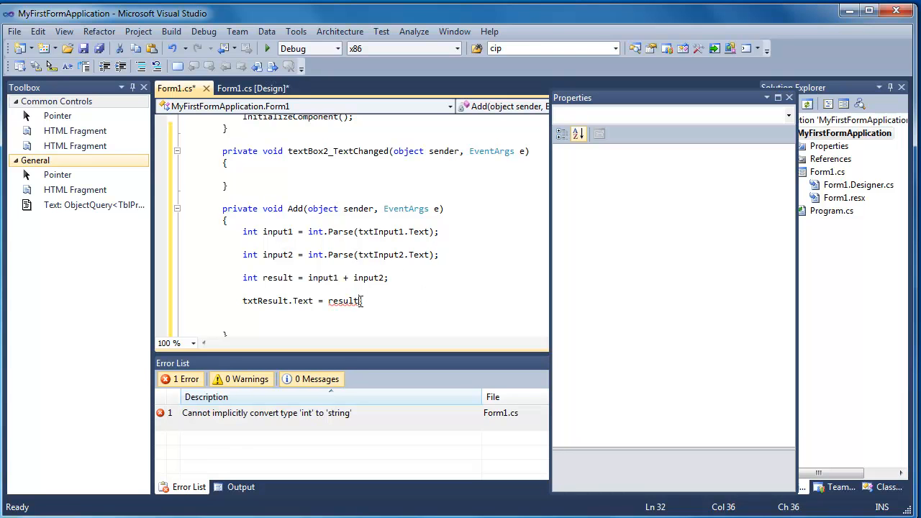
{"action": "double_click", "coordinate": [342, 300]}
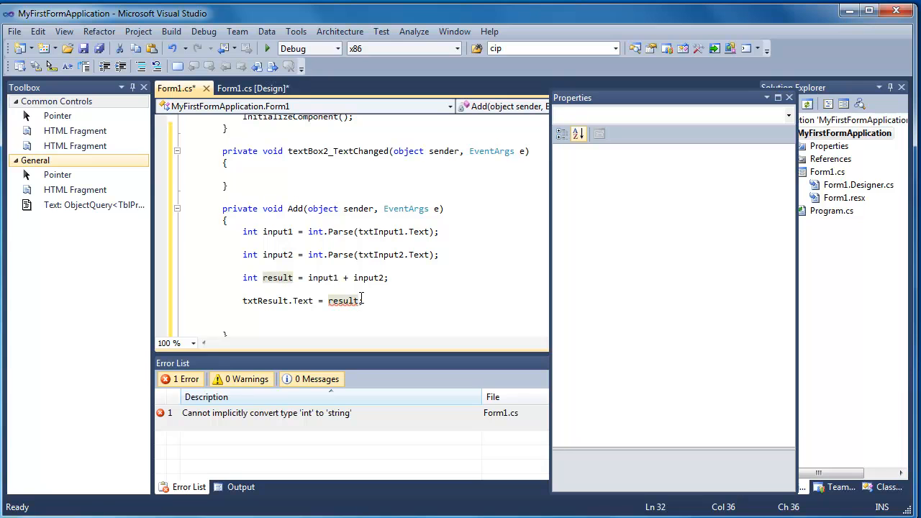
{"action": "type", "text": ".ToString("}
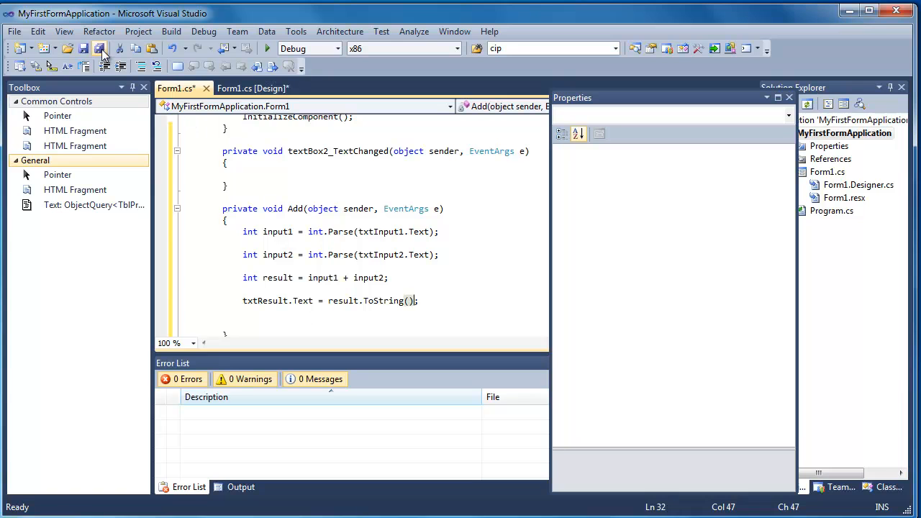
{"action": "left_click", "coordinate": [101, 49]}
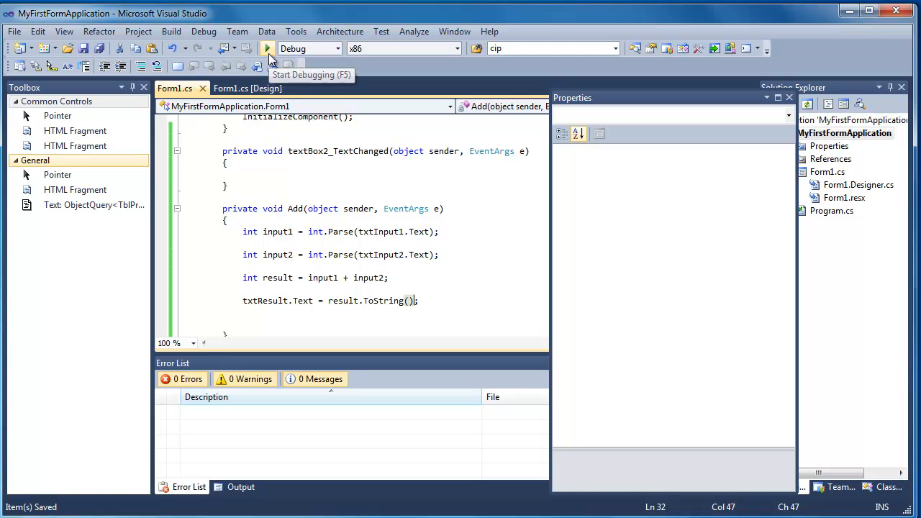
Run the calculator, add 3 and 4 to get 7, then enter 'ee' in the first box.
{"action": "left_click", "coordinate": [268, 49]}
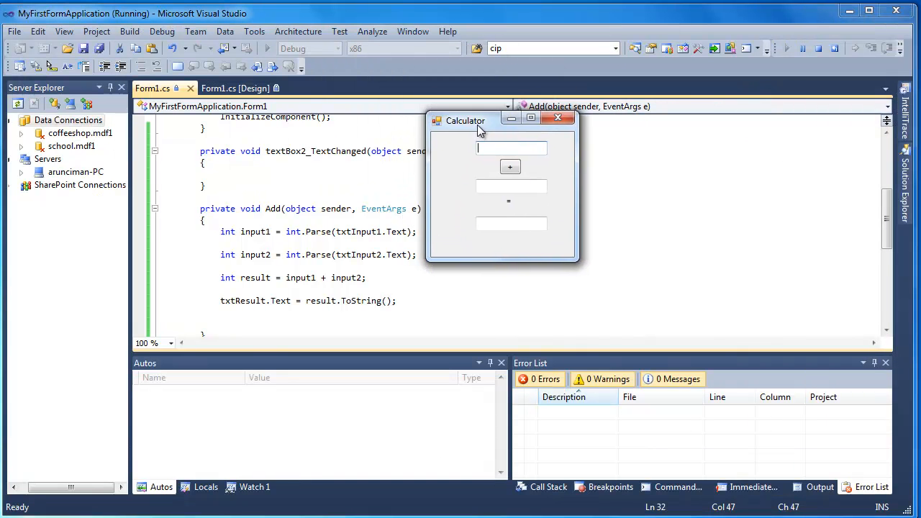
{"action": "left_click_drag", "start_coordinate": [464, 121], "coordinate": [515, 172]}
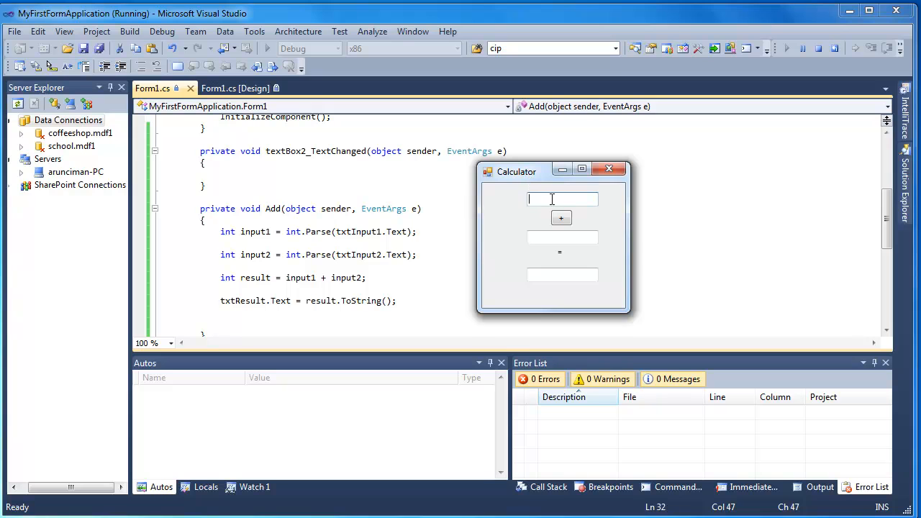
{"action": "type", "text": "4"}
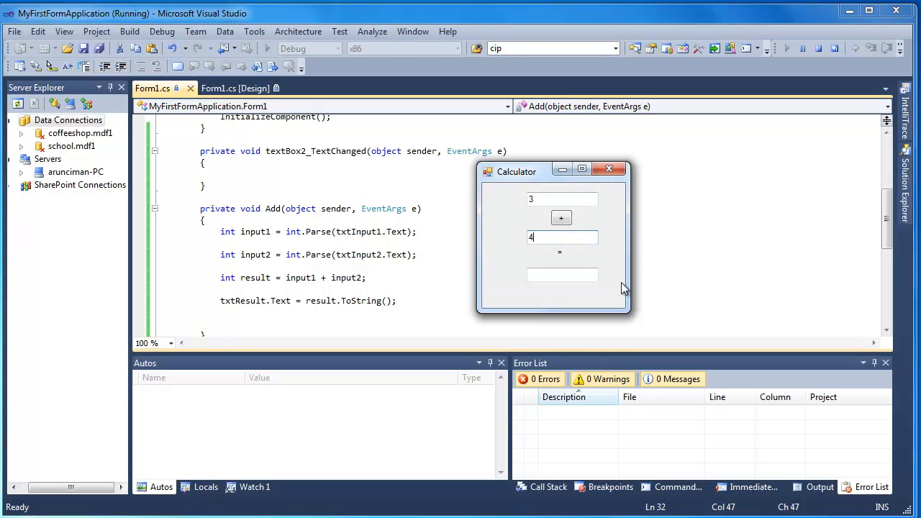
{"action": "left_click", "coordinate": [562, 218]}
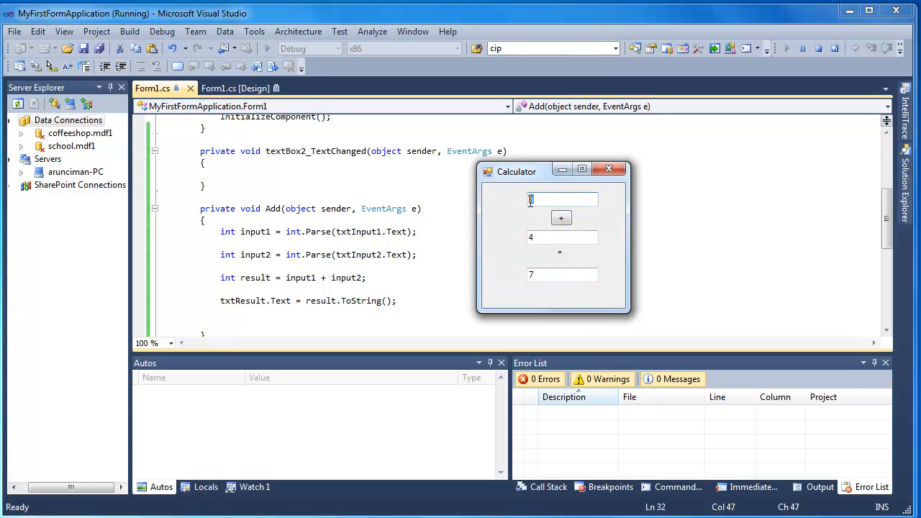
{"action": "type", "text": "ee"}
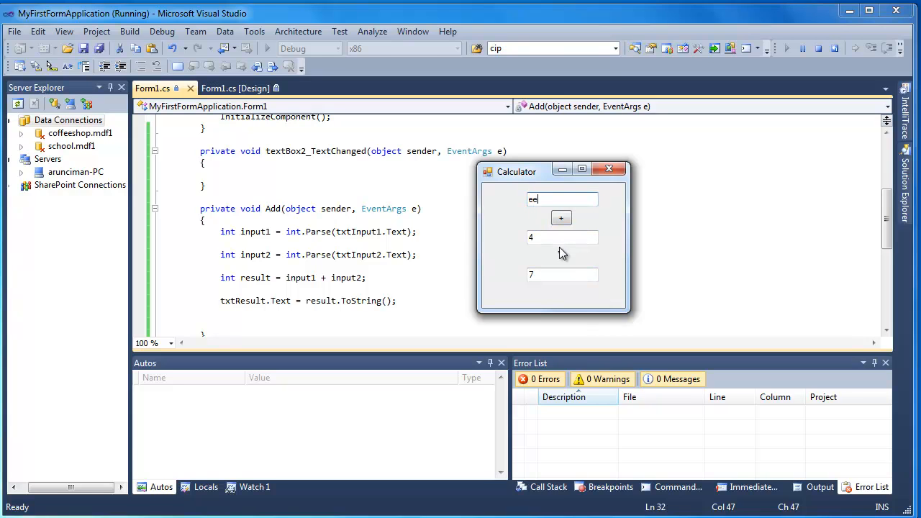
{"action": "left_click", "coordinate": [562, 219]}
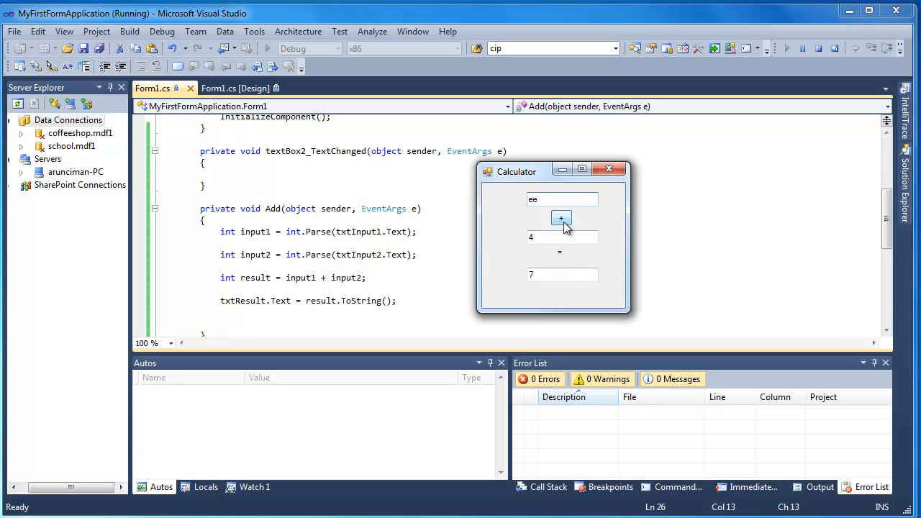
Add with 'ee' entered, triggering an unhandled FormatException at int.Parse.
{"action": "left_click", "coordinate": [562, 219]}
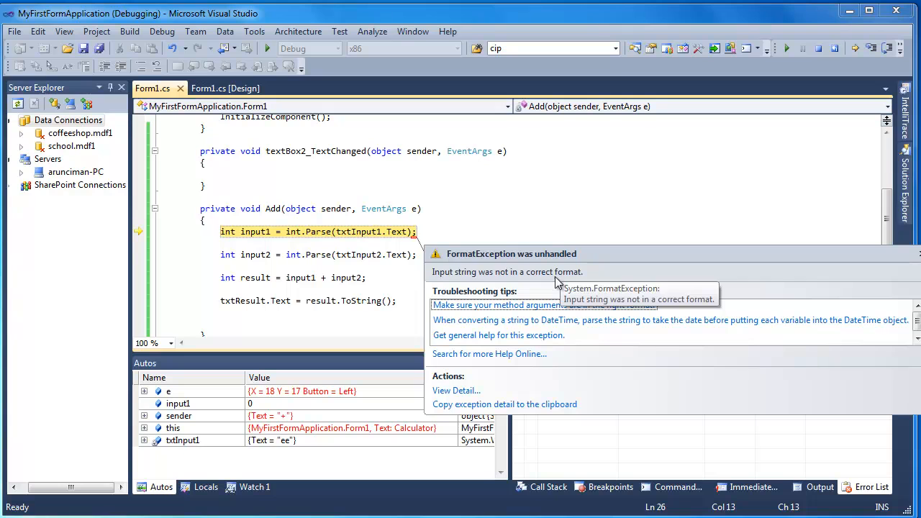
{"action": "mouse_move", "coordinate": [403, 265]}
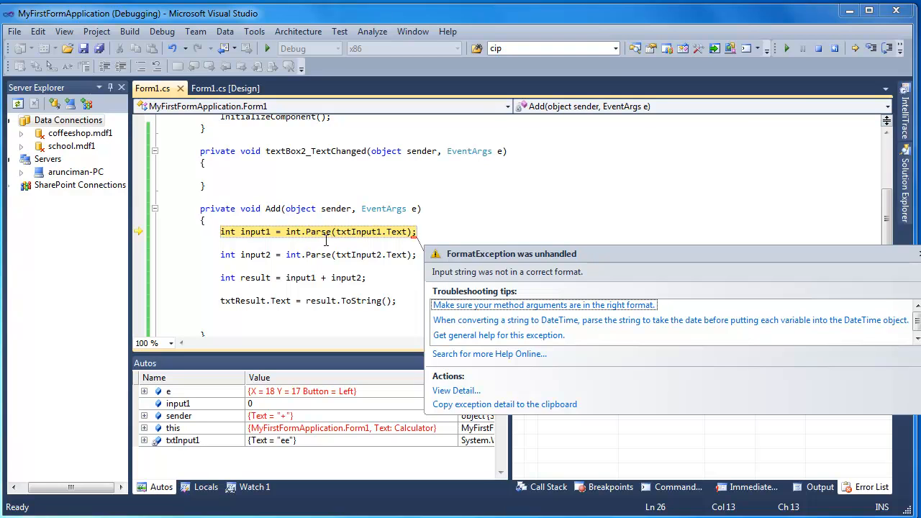
{"action": "mouse_move", "coordinate": [561, 287]}
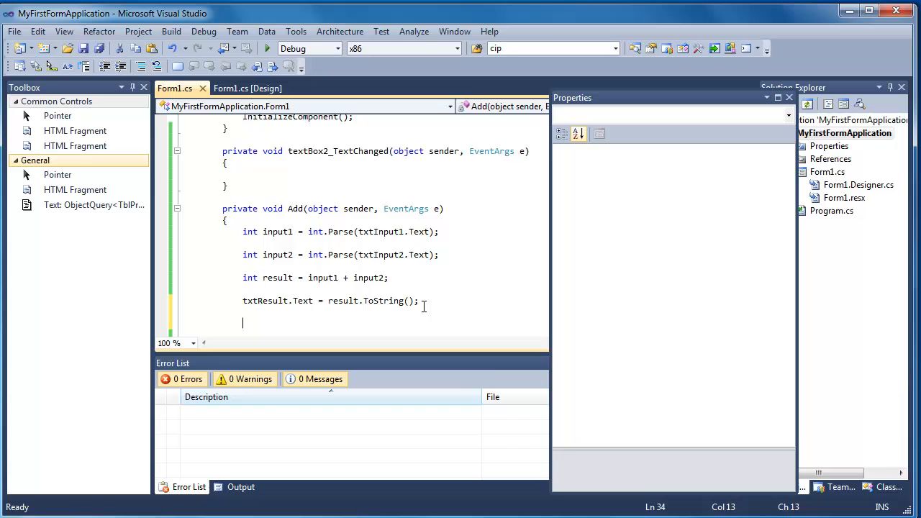
Add MessageBox.Show(result.ToString()); after the txtResult line via the mbox snippet.
{"action": "type", "text": "mbox"}
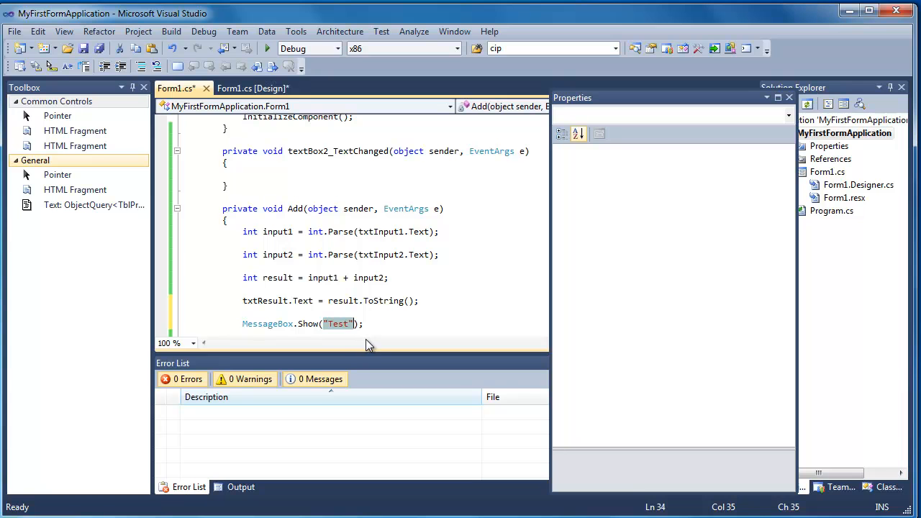
{"action": "type", "text": "res"}
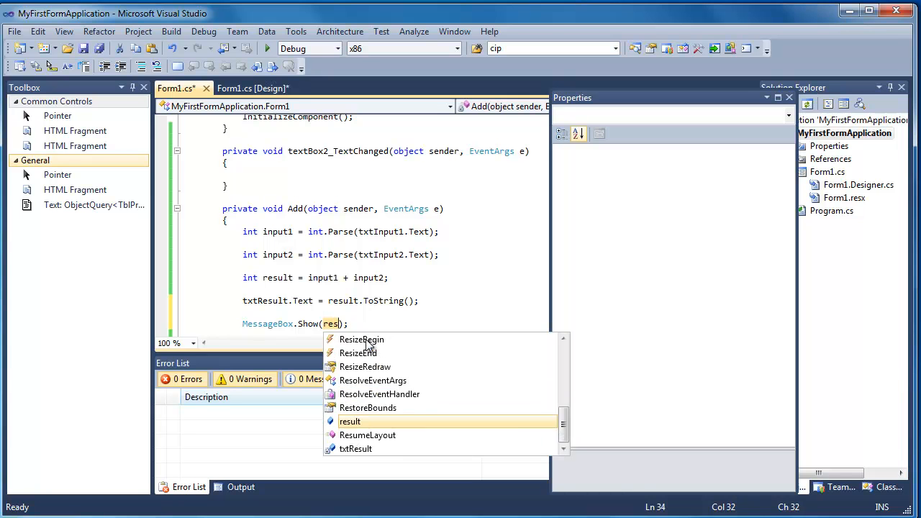
{"action": "type", "text": "result.ToString"}
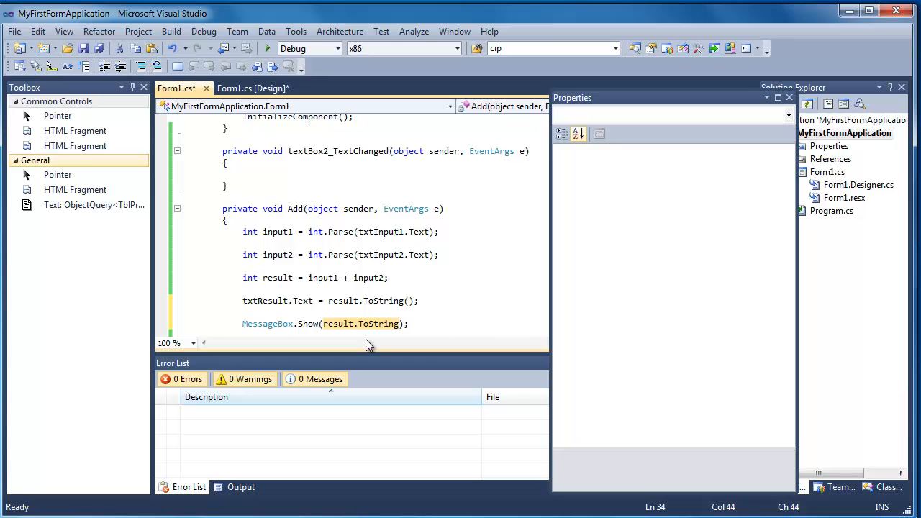
{"action": "type", "text": "()"}
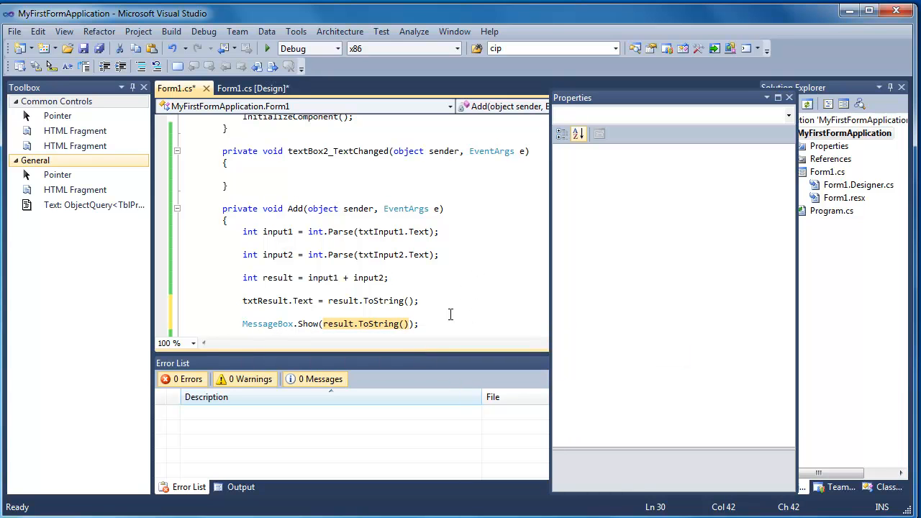